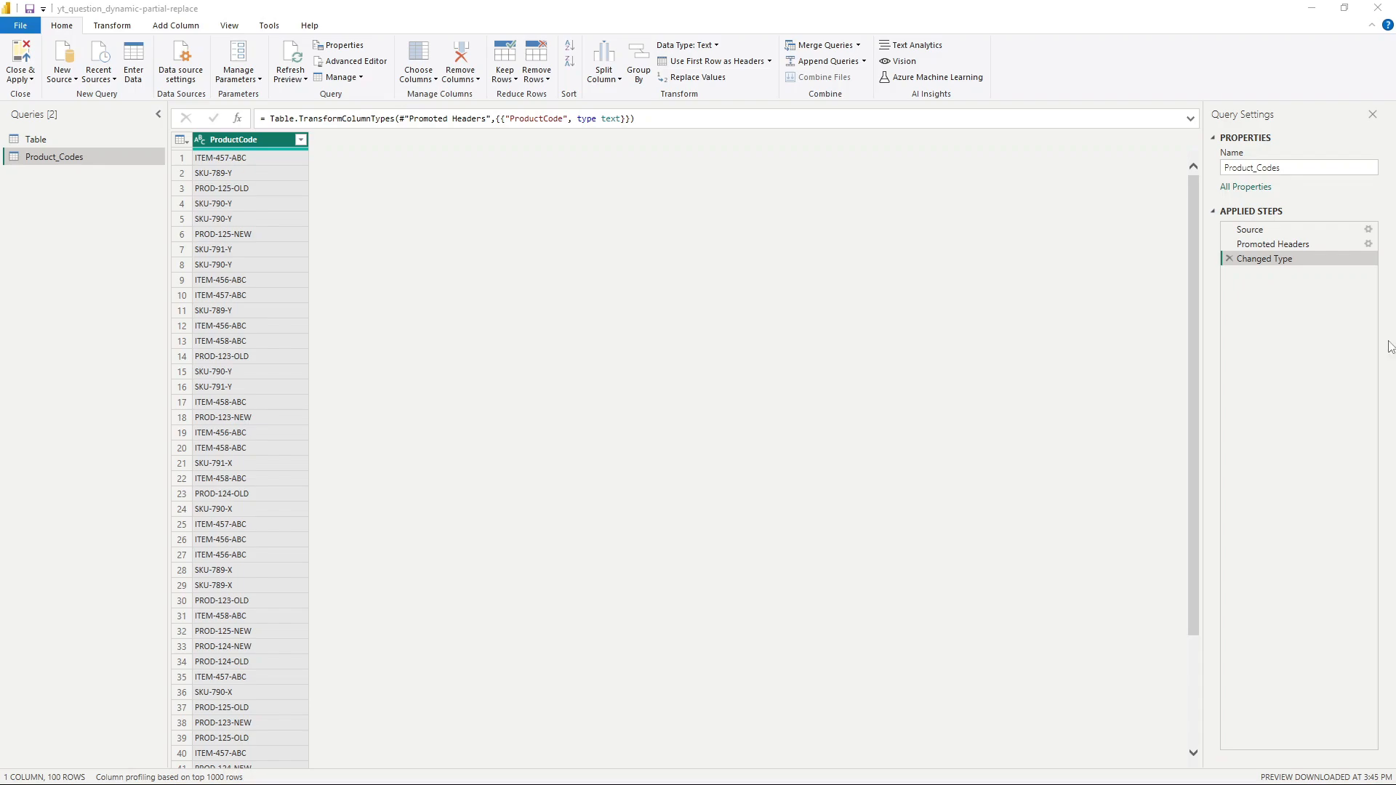
pyautogui.moveTo(352, 283)
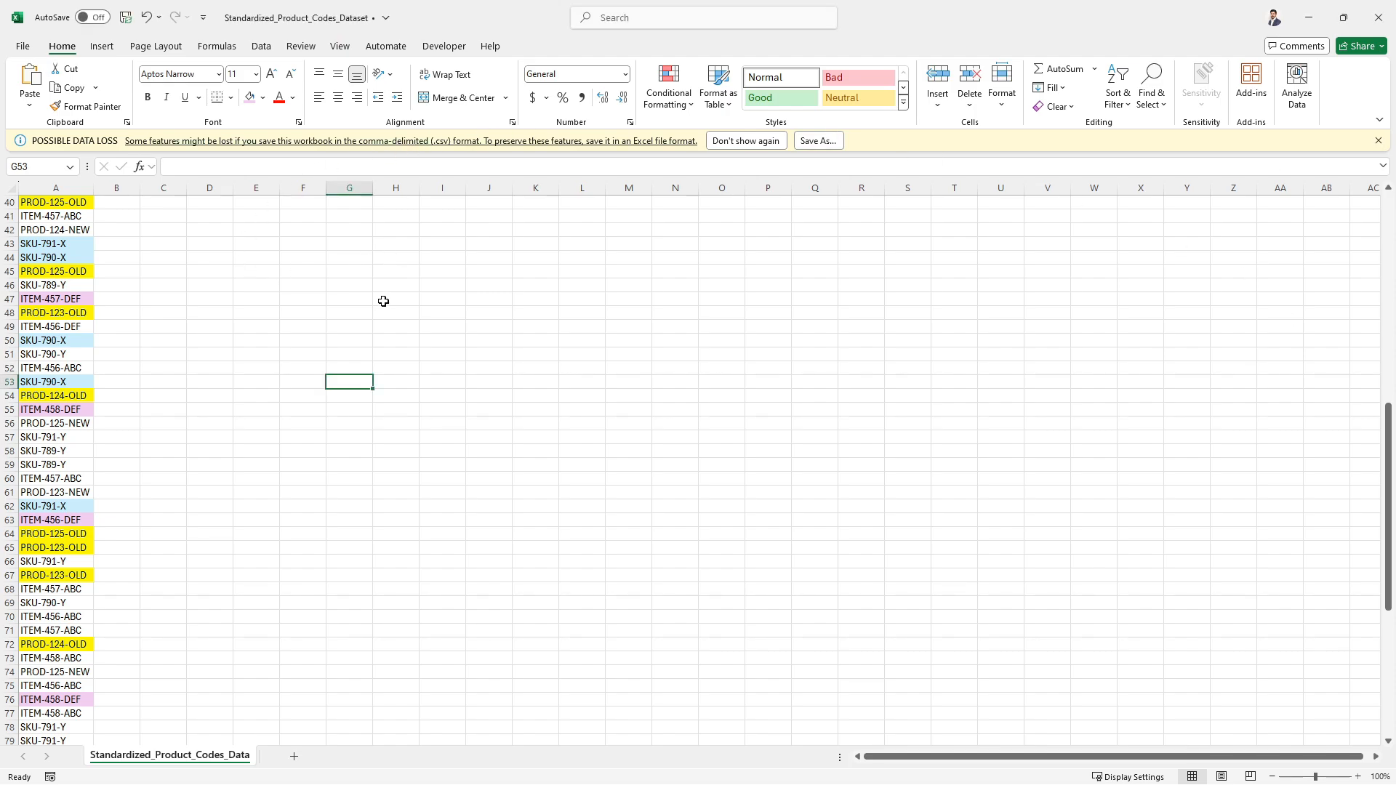
# Inspect the ProductCode values such as PROD-123-OLD in the preview list
pyautogui.scroll(3)
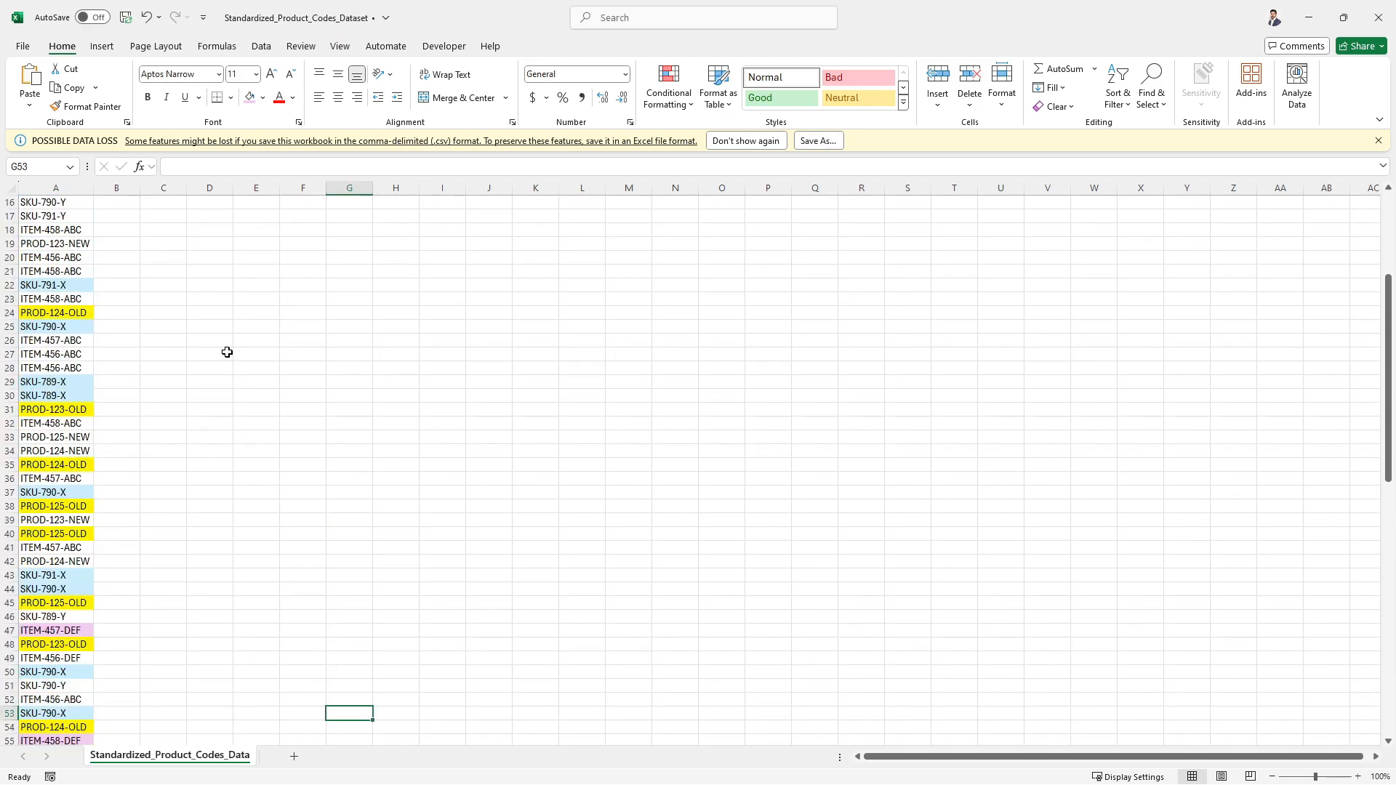
pyautogui.scroll(3)
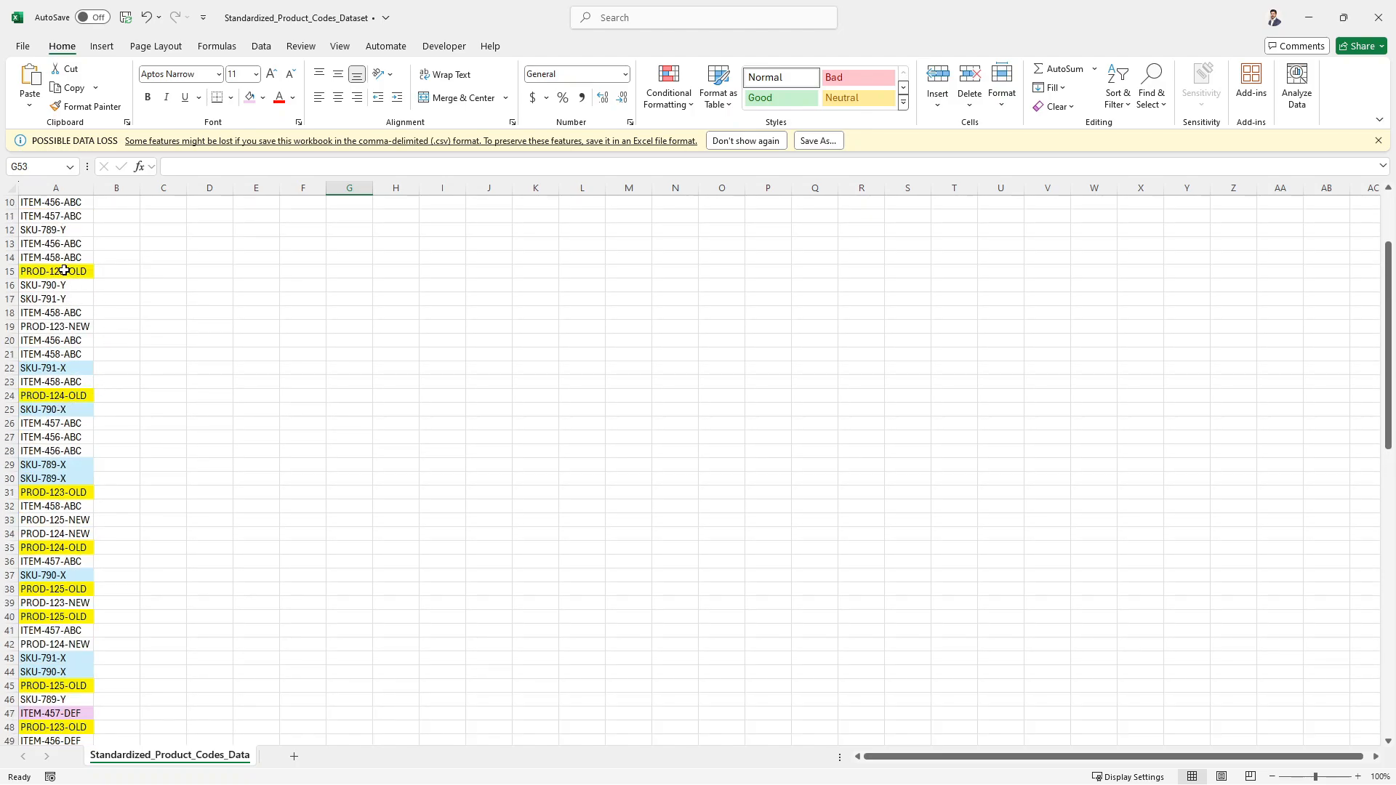
pyautogui.click(56, 271)
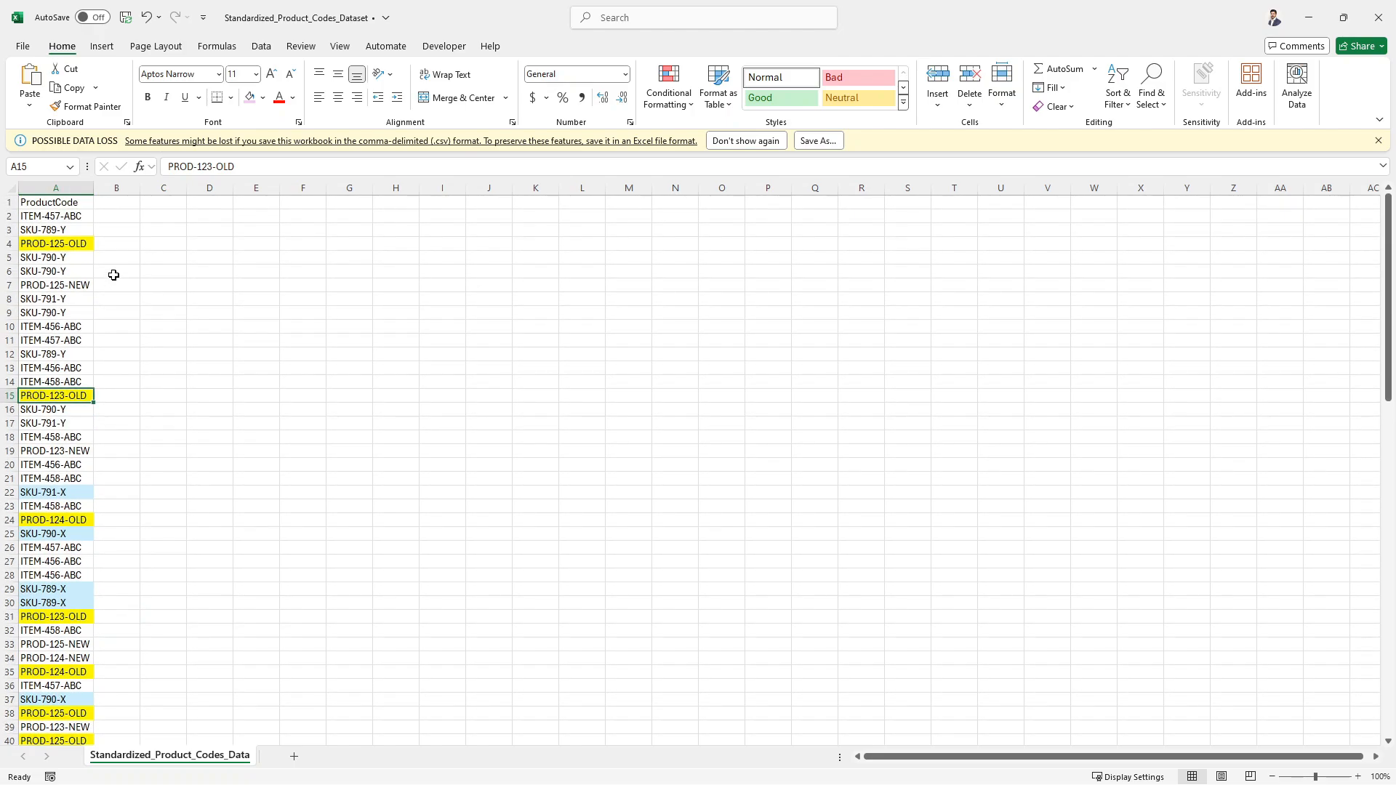
pyautogui.moveTo(84, 389)
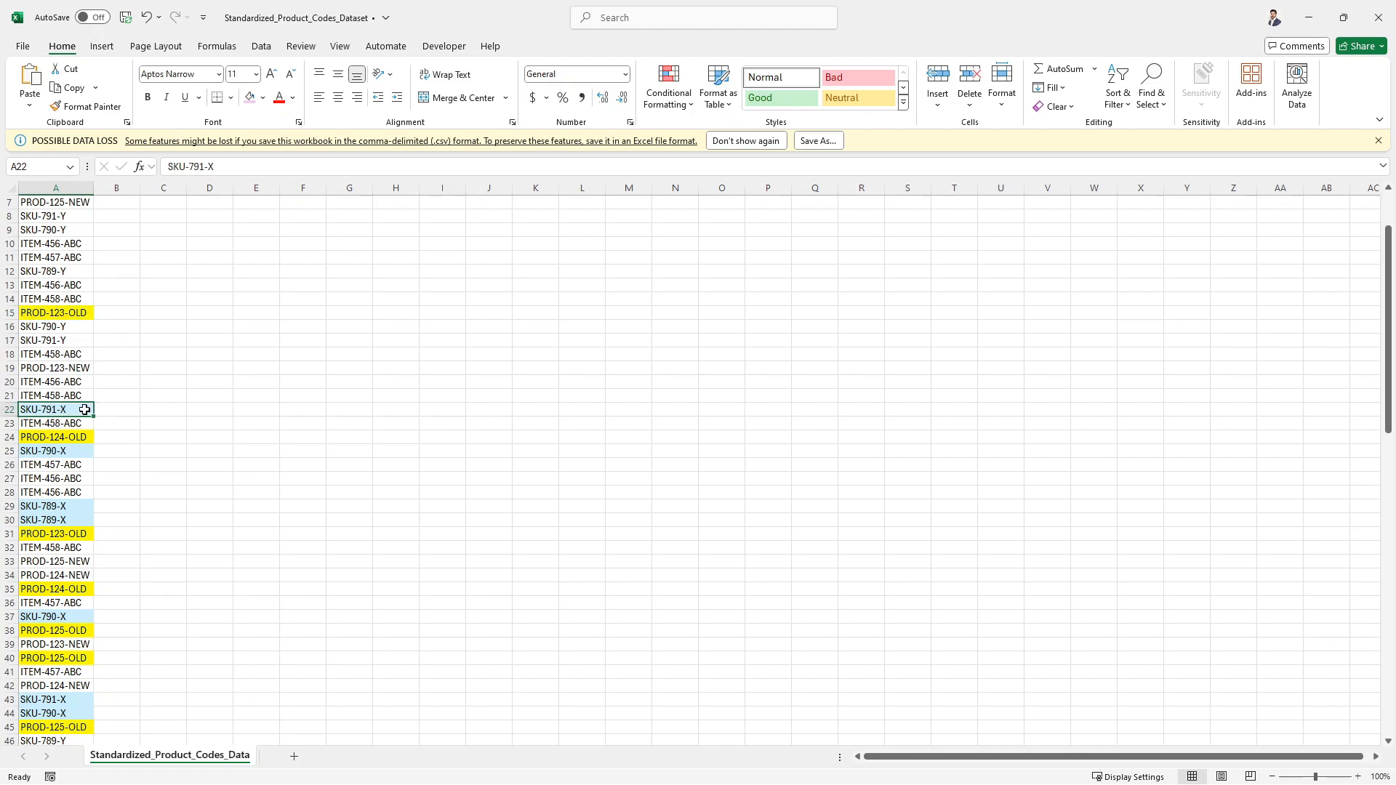
pyautogui.scroll(-3)
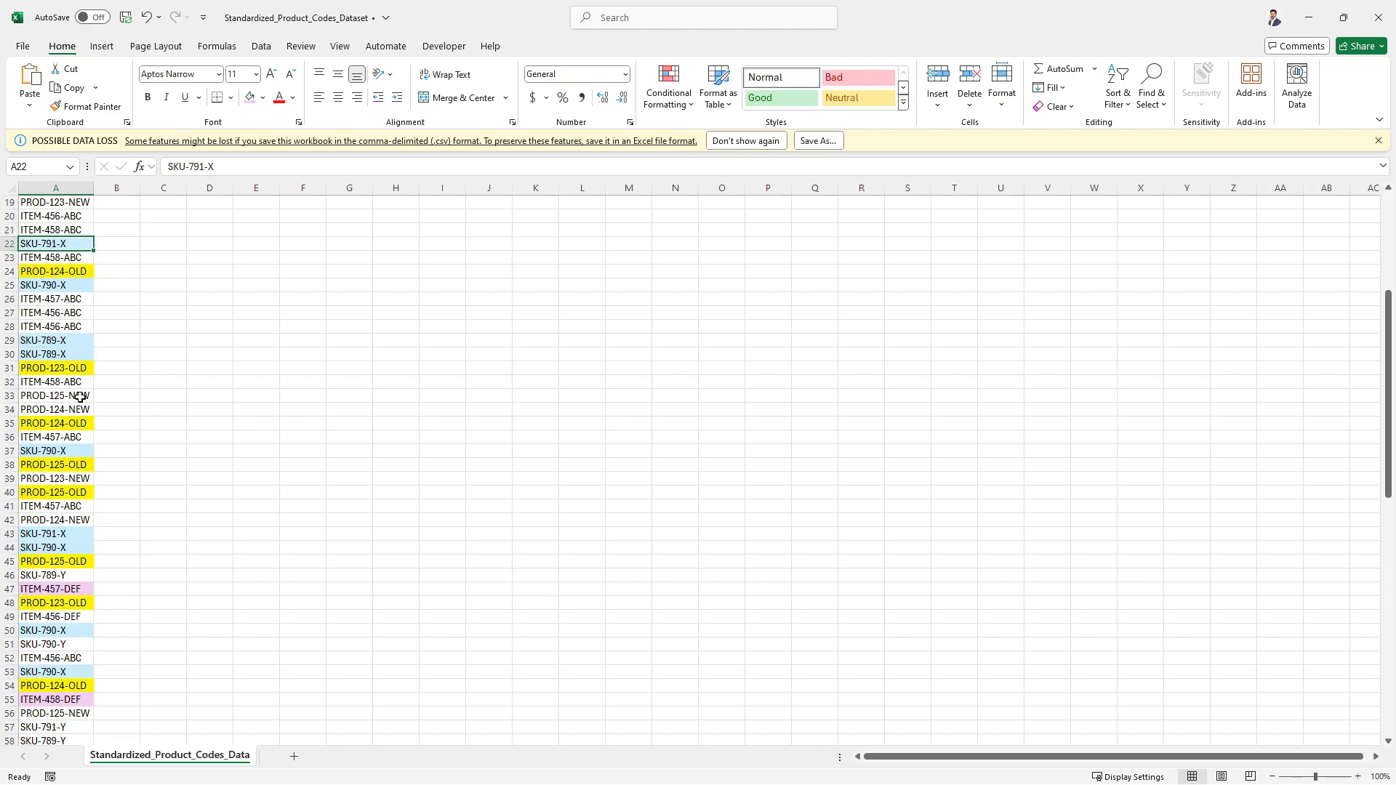
pyautogui.scroll(-3)
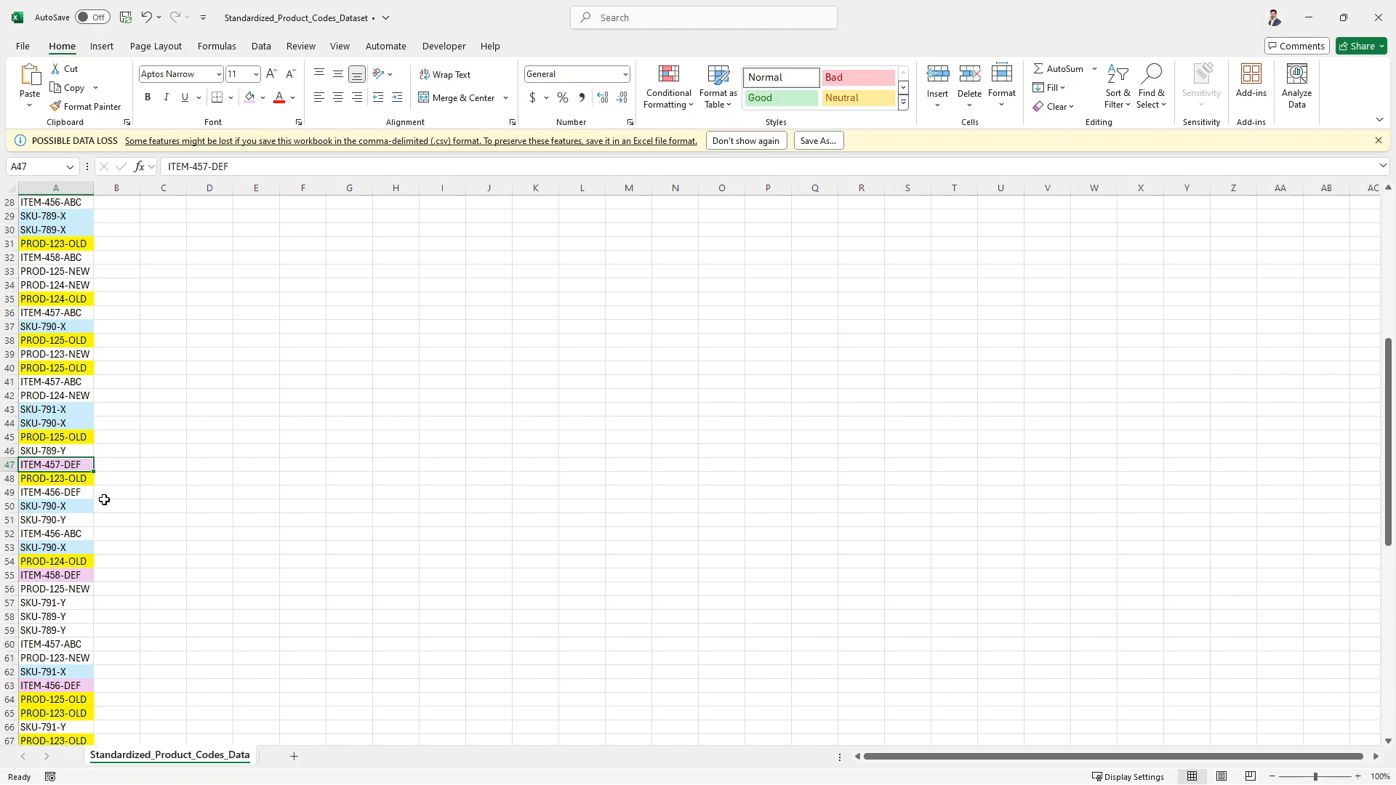
pyautogui.click(55, 534)
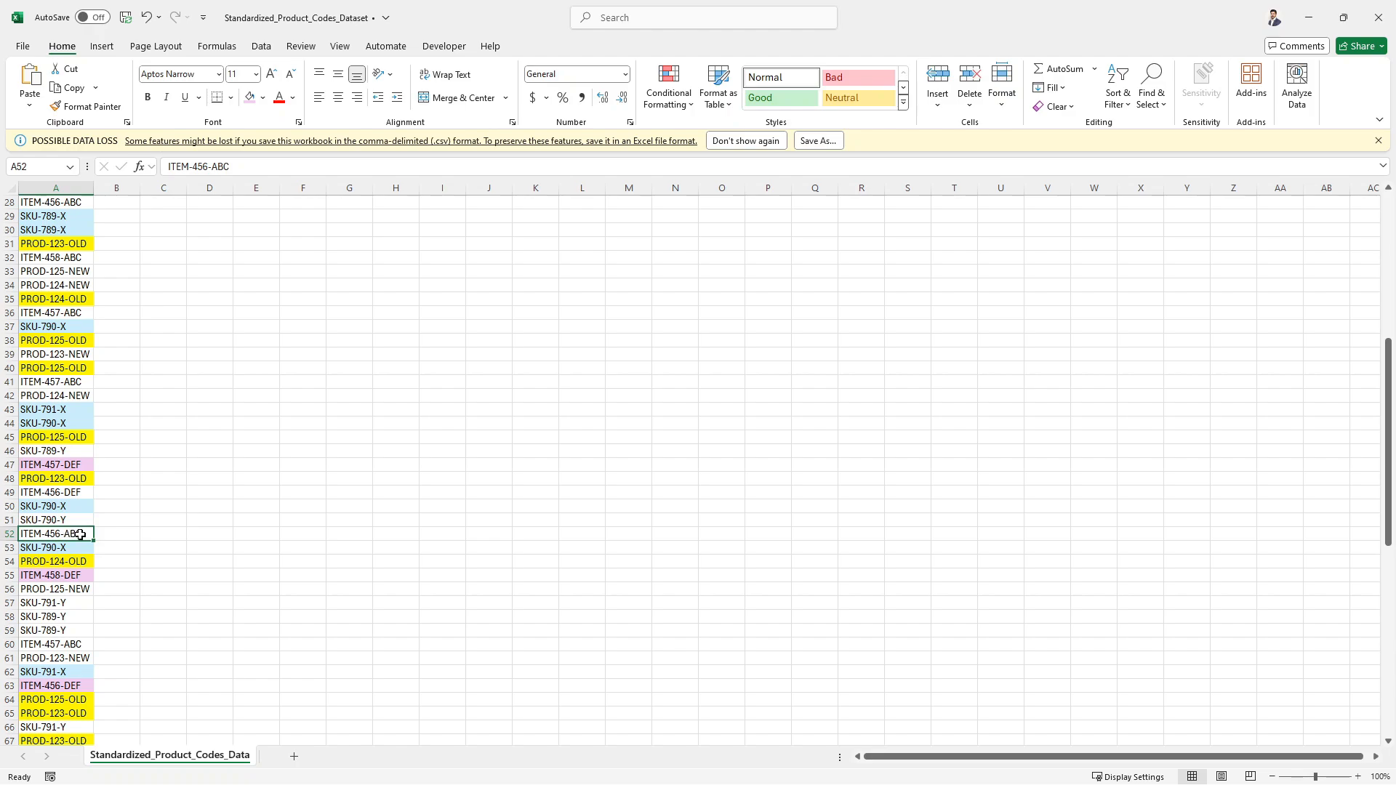
pyautogui.moveTo(102, 559)
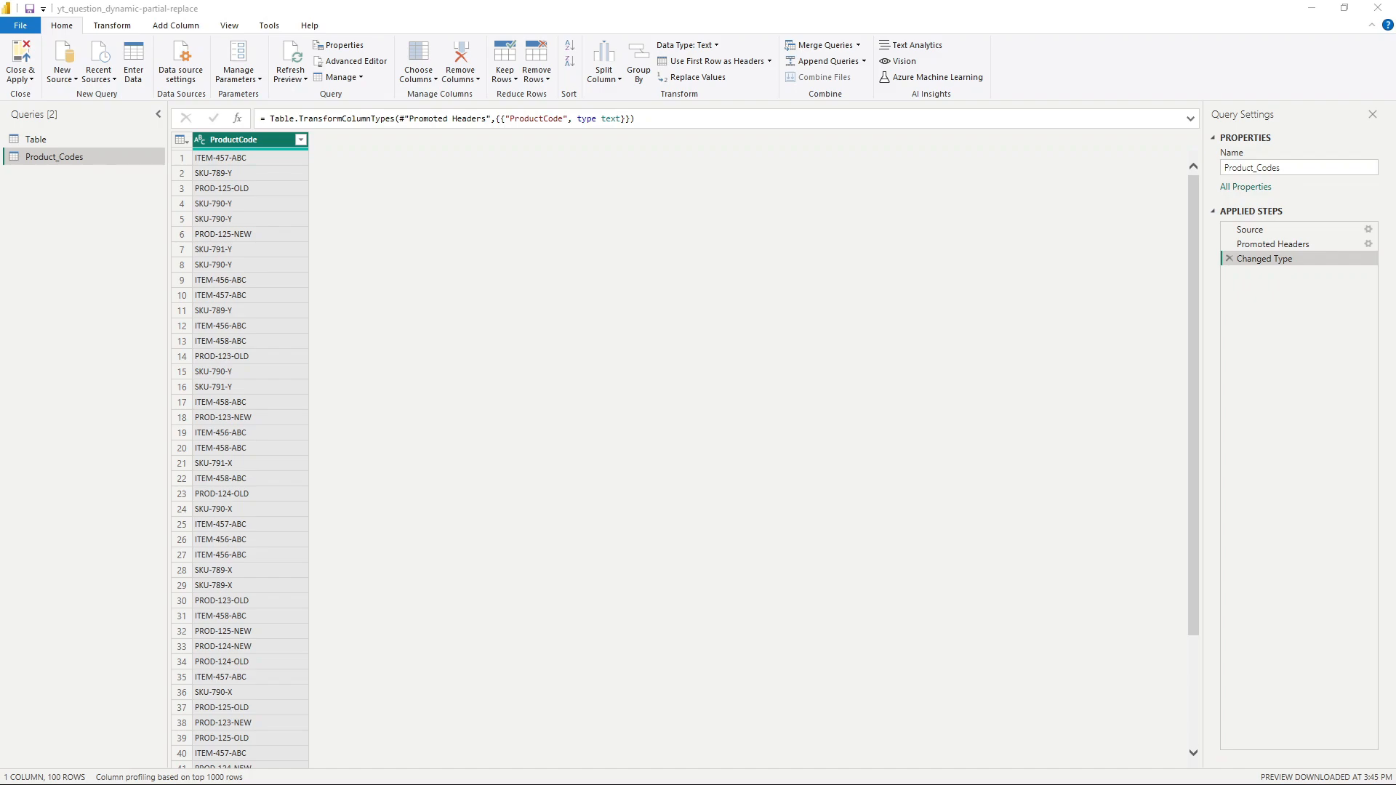
pyautogui.moveTo(954, 654)
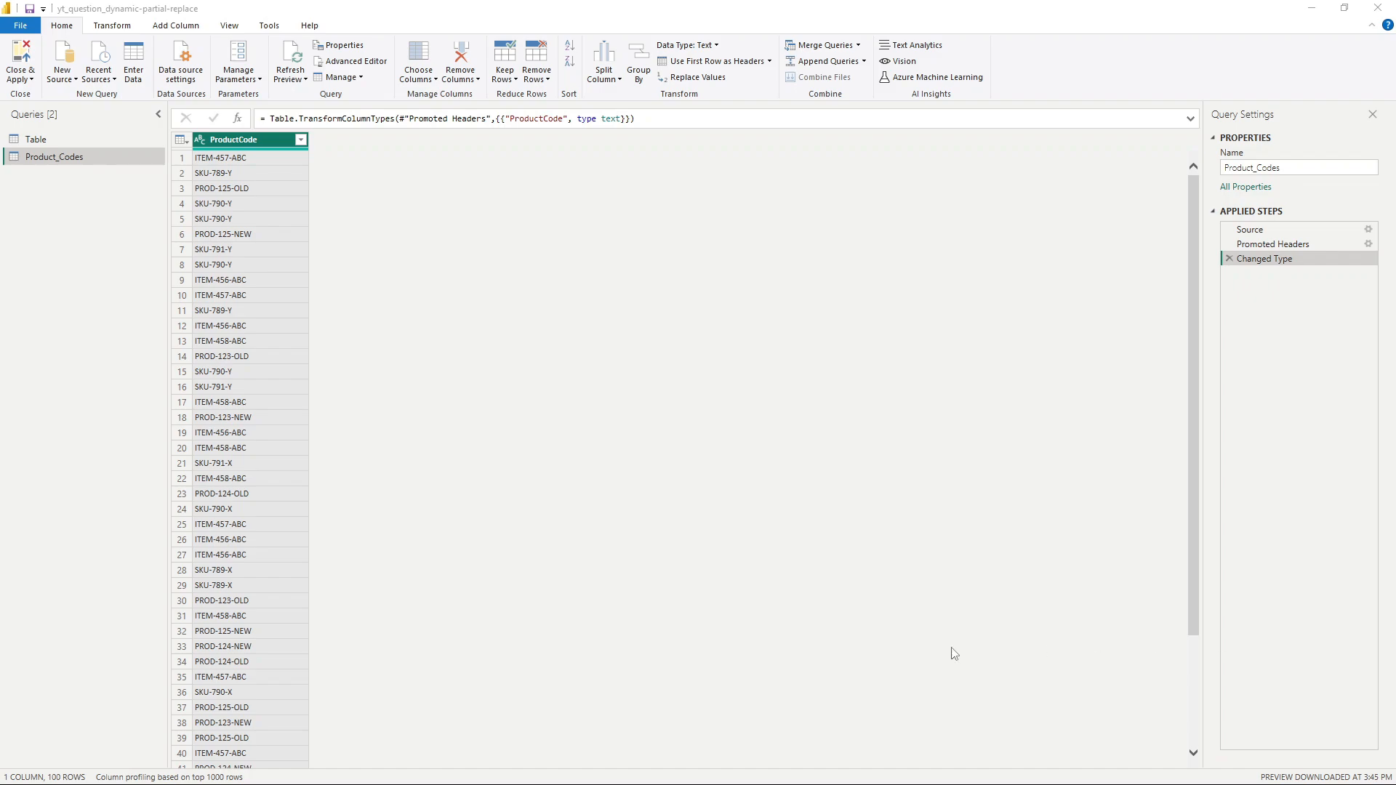
pyautogui.moveTo(574, 619)
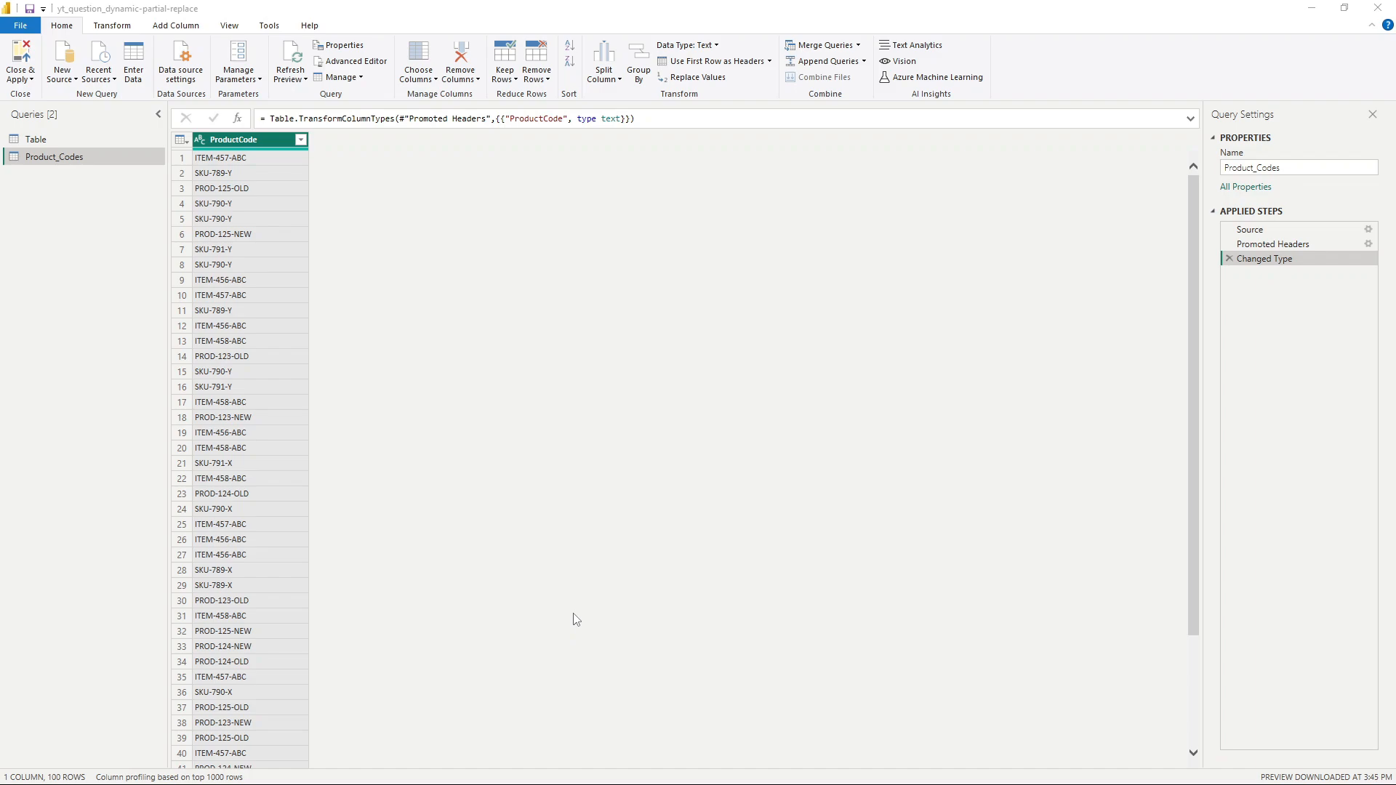
pyautogui.moveTo(563, 322)
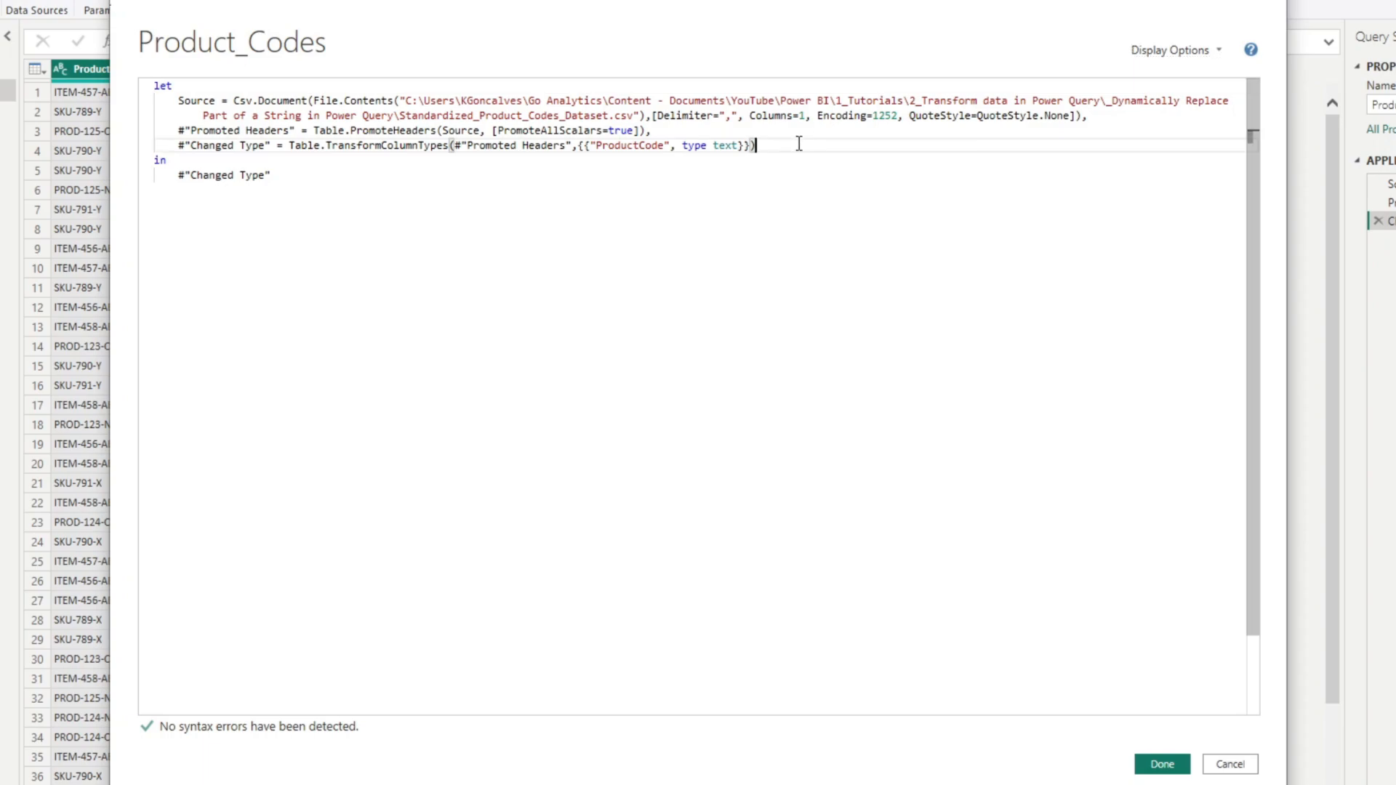
# After the Changed Type line, add #"Partial_Replacement" = Table.TransformColumns(#"Changed Type", in the code
pyautogui.write(',')
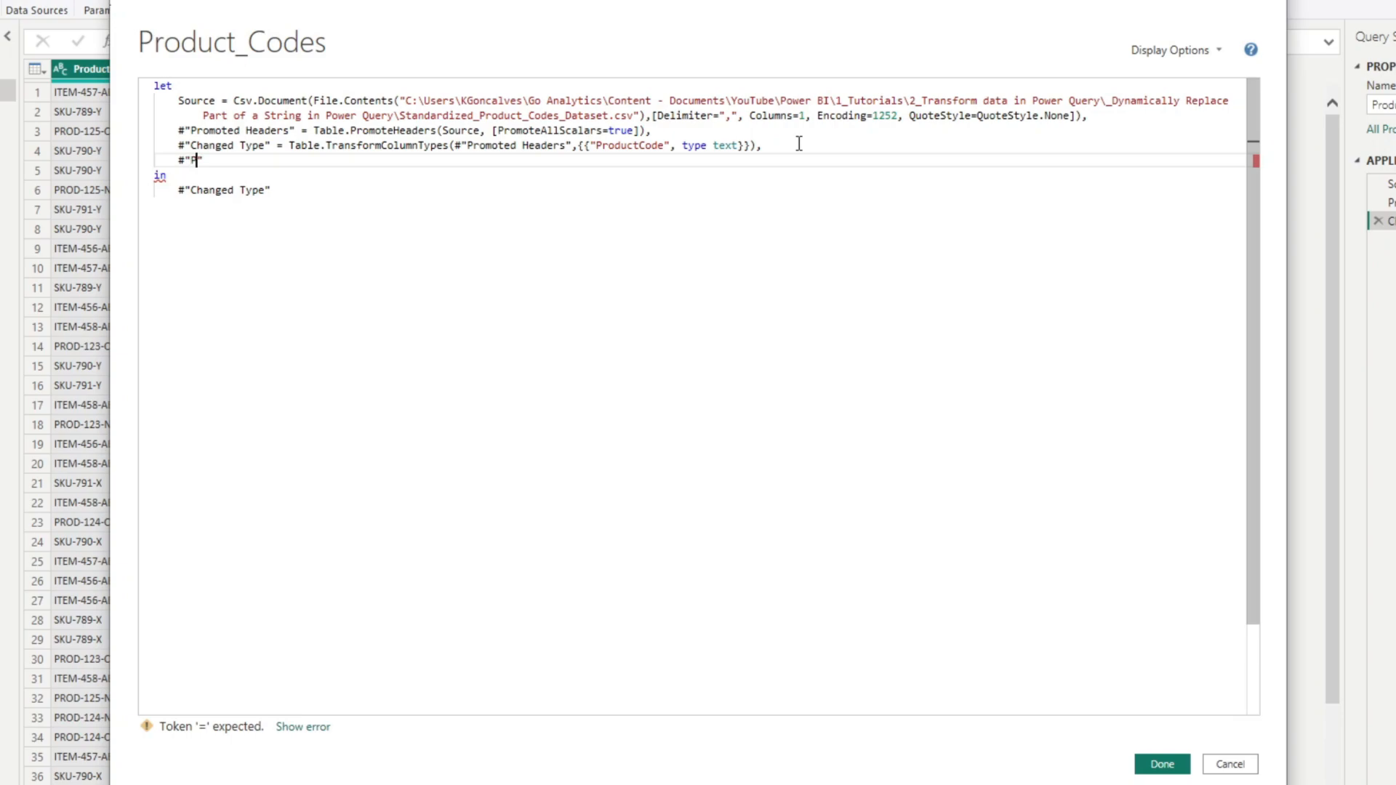
pyautogui.write('artial_Rep')
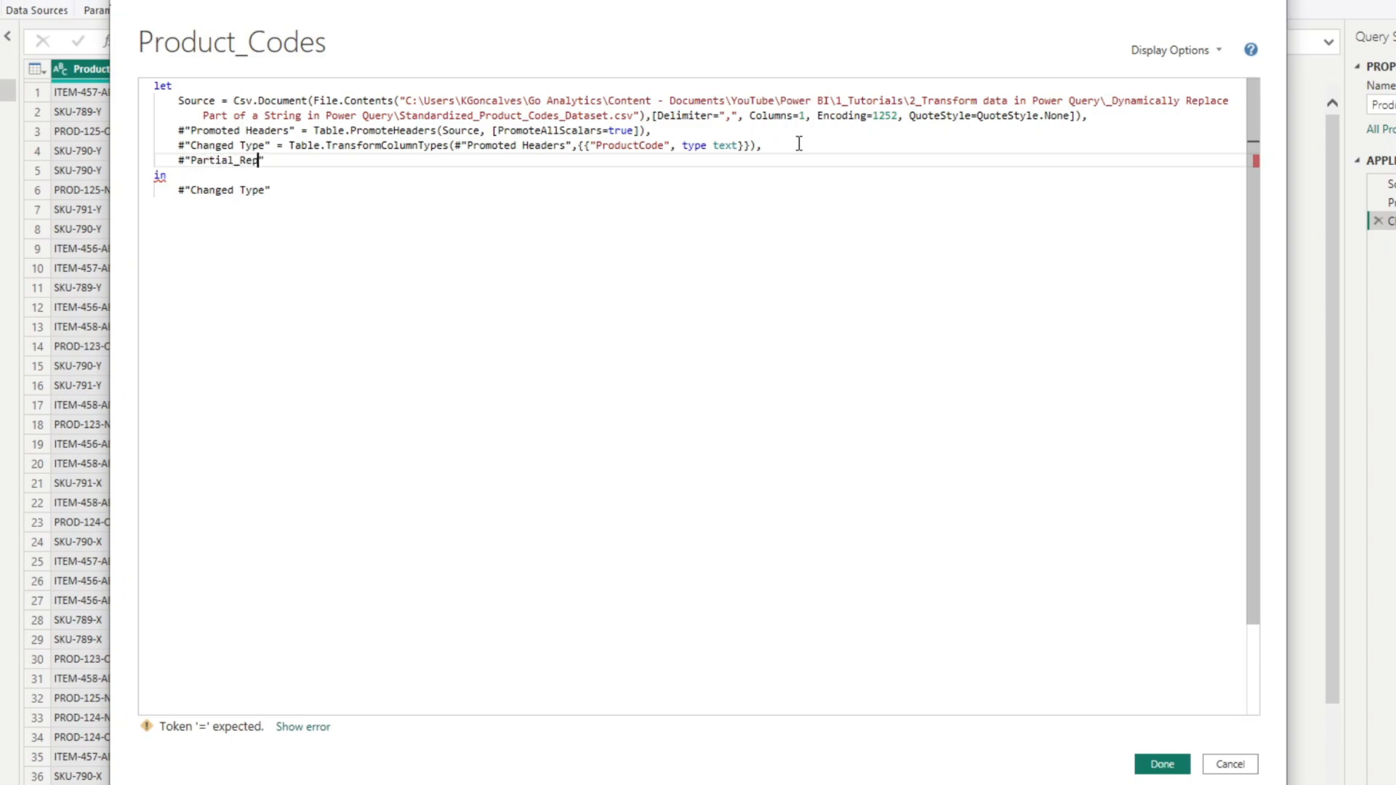
pyautogui.write('lacement')
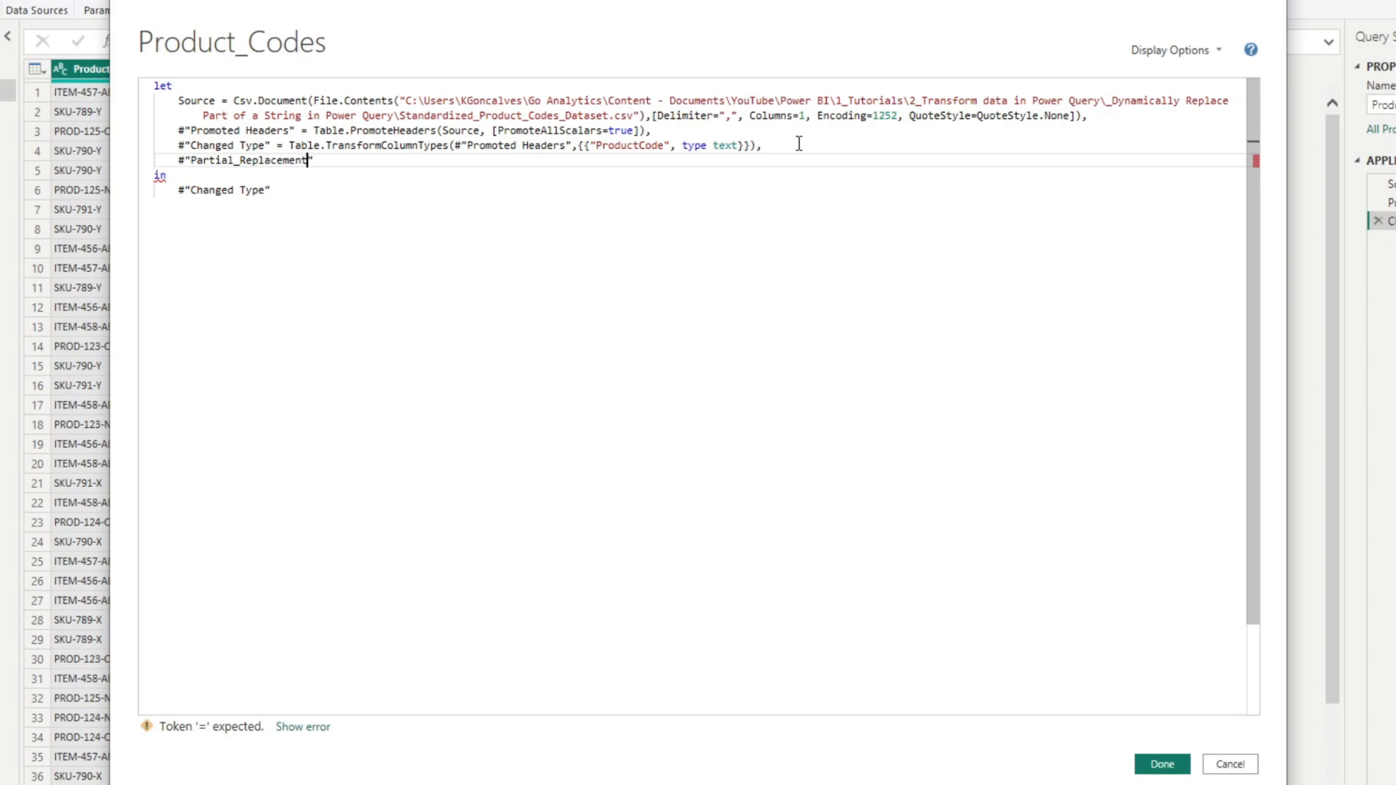
pyautogui.write('=')
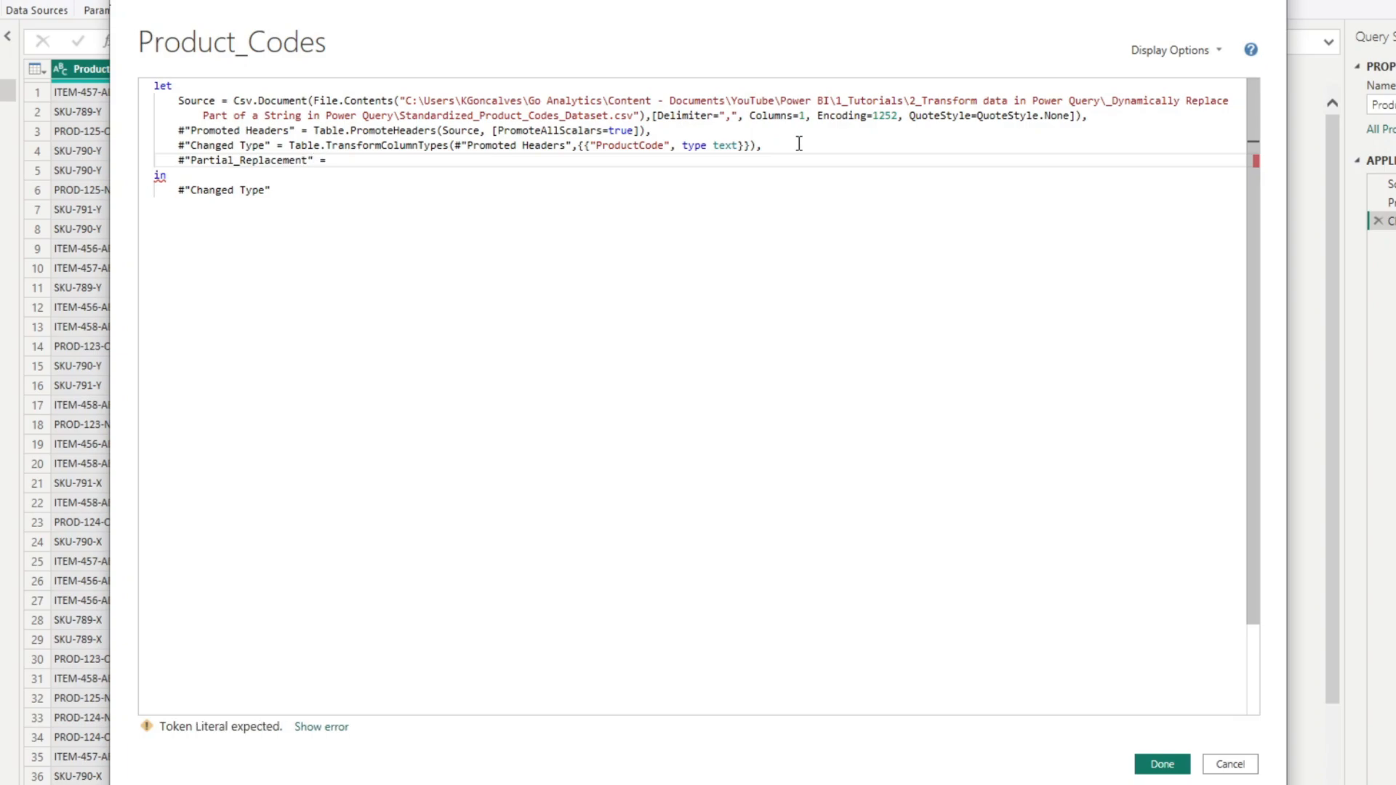
pyautogui.click(333, 160)
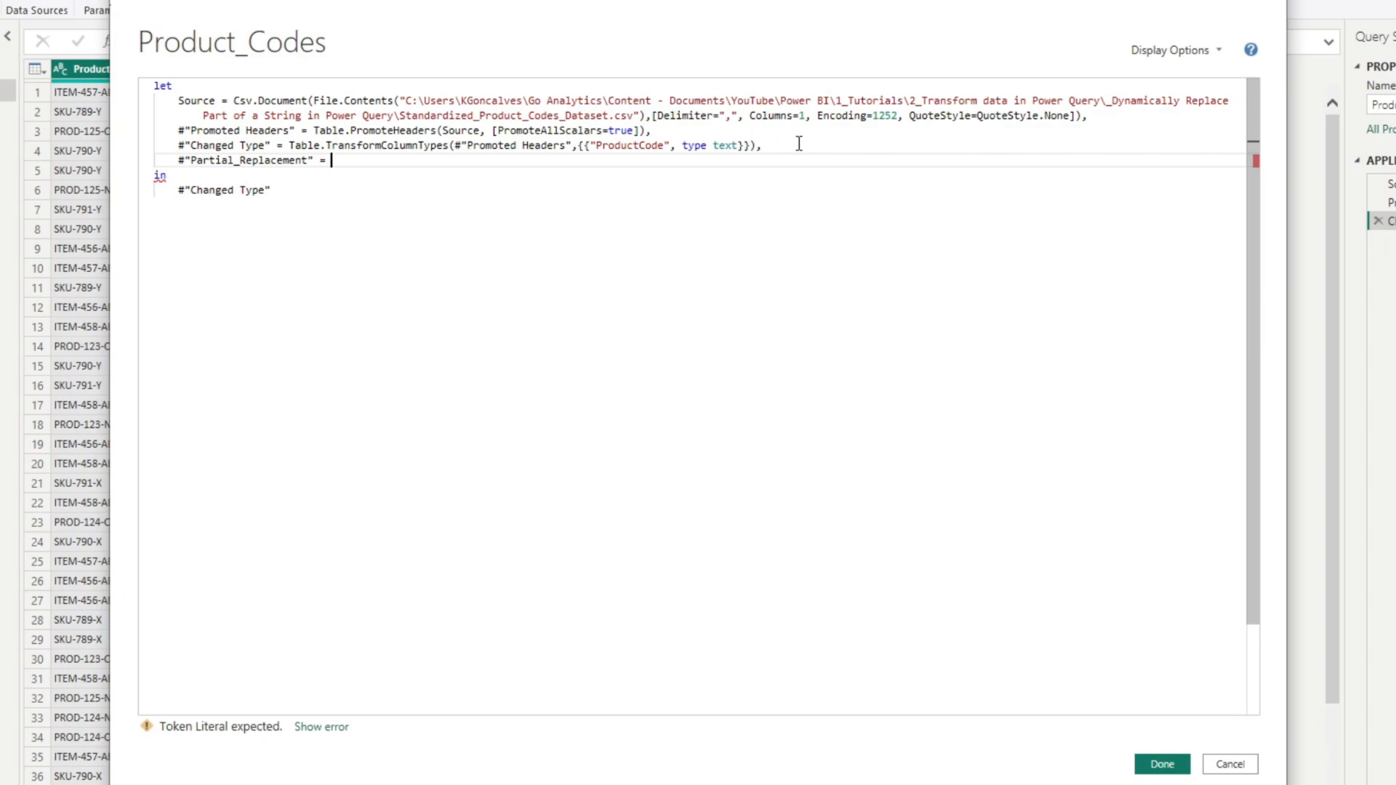
pyautogui.write('Table.T')
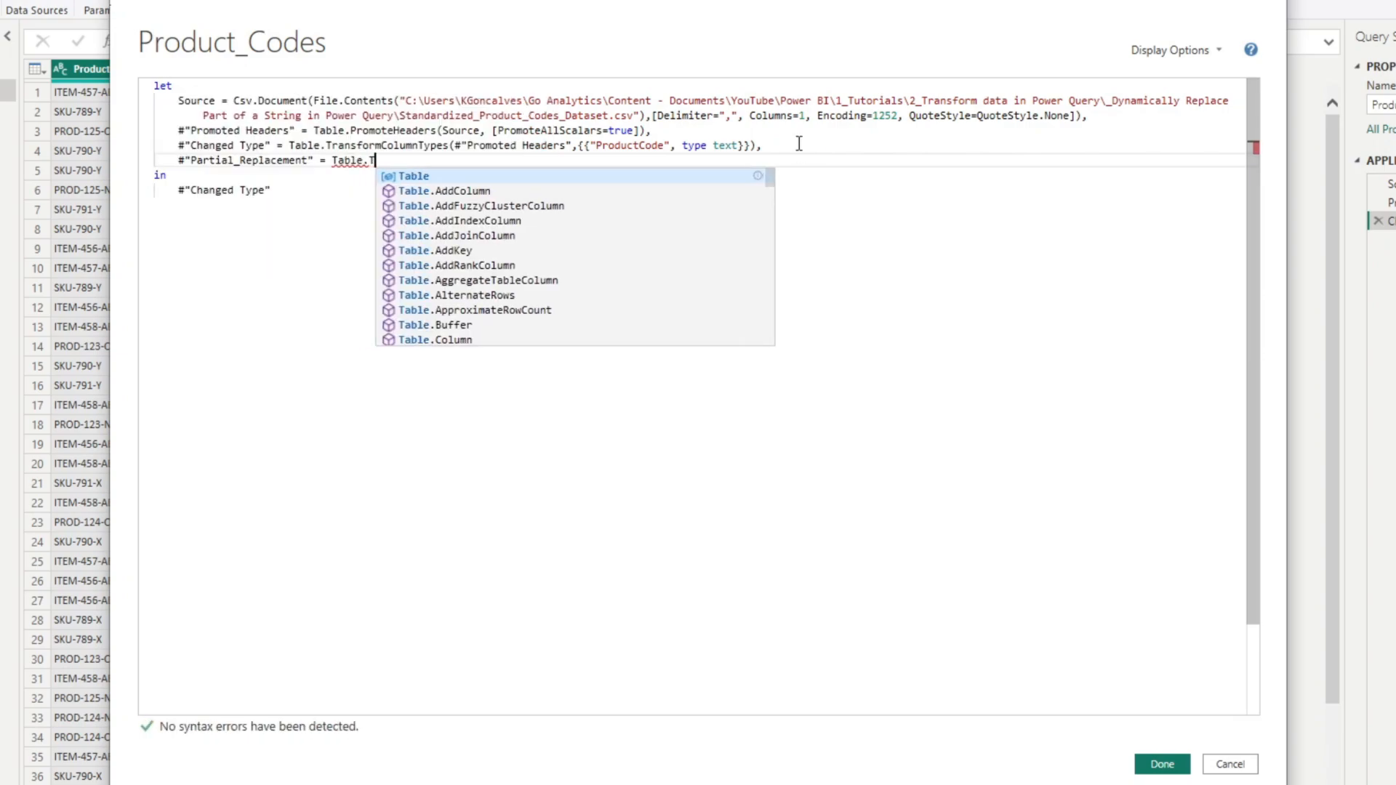
pyautogui.write('ransformC')
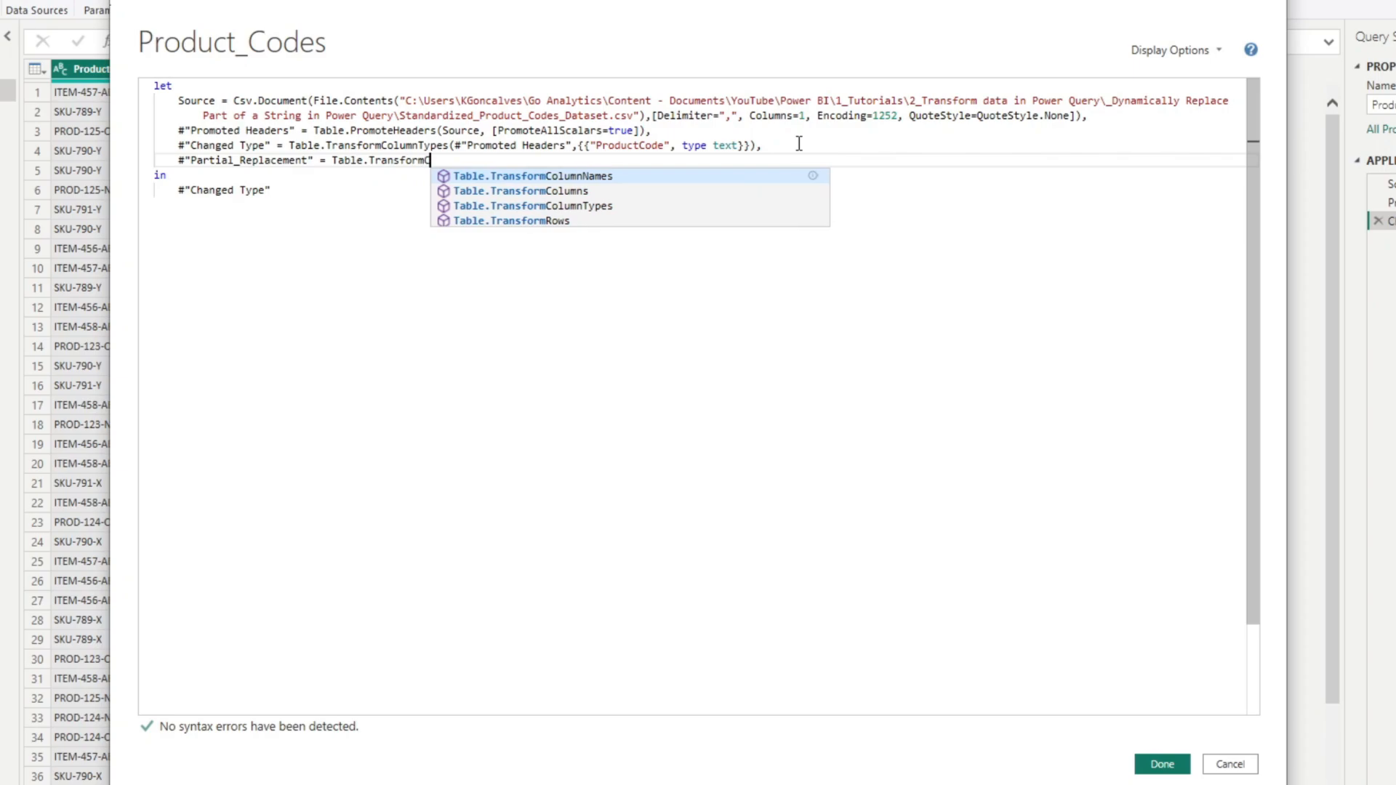
pyautogui.write('olumns(')
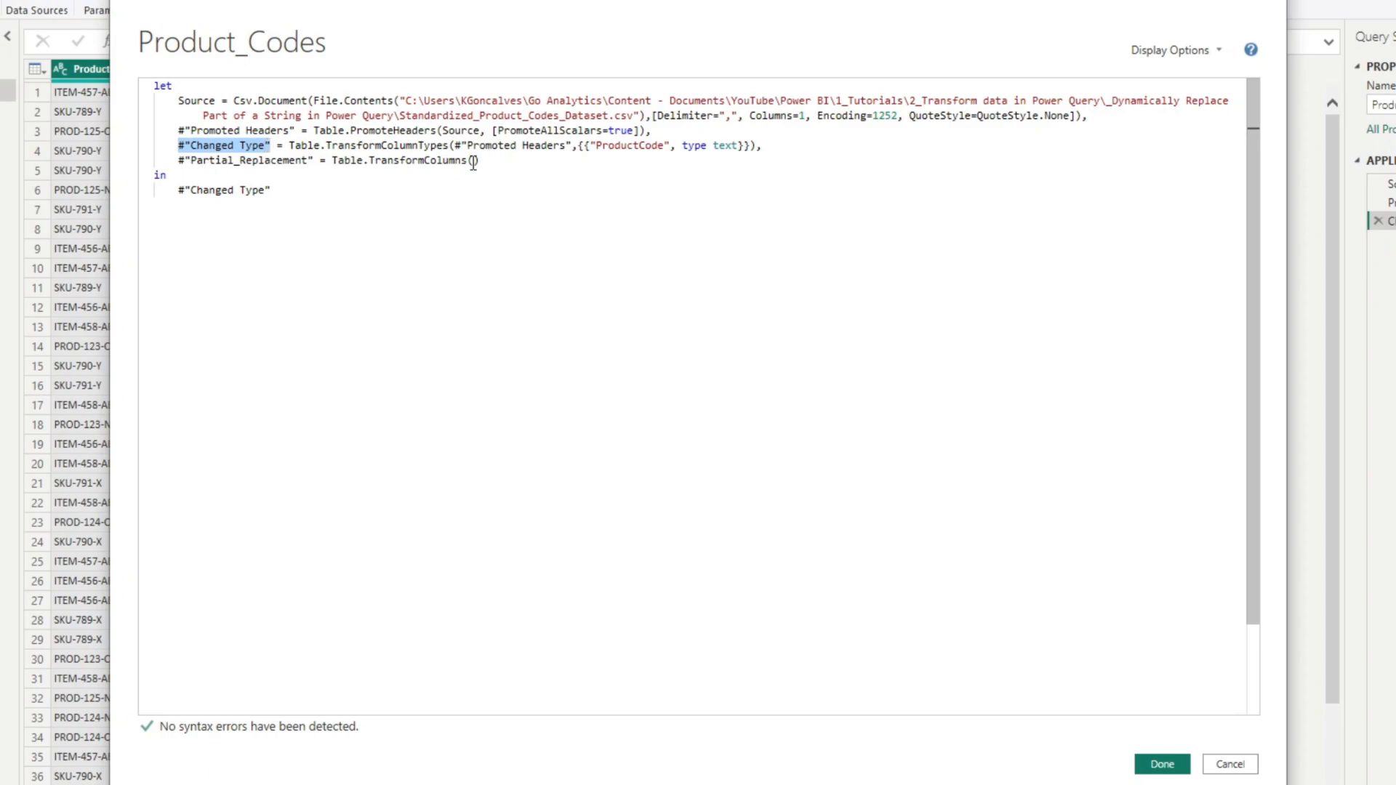
pyautogui.write('#"Changed Type"')
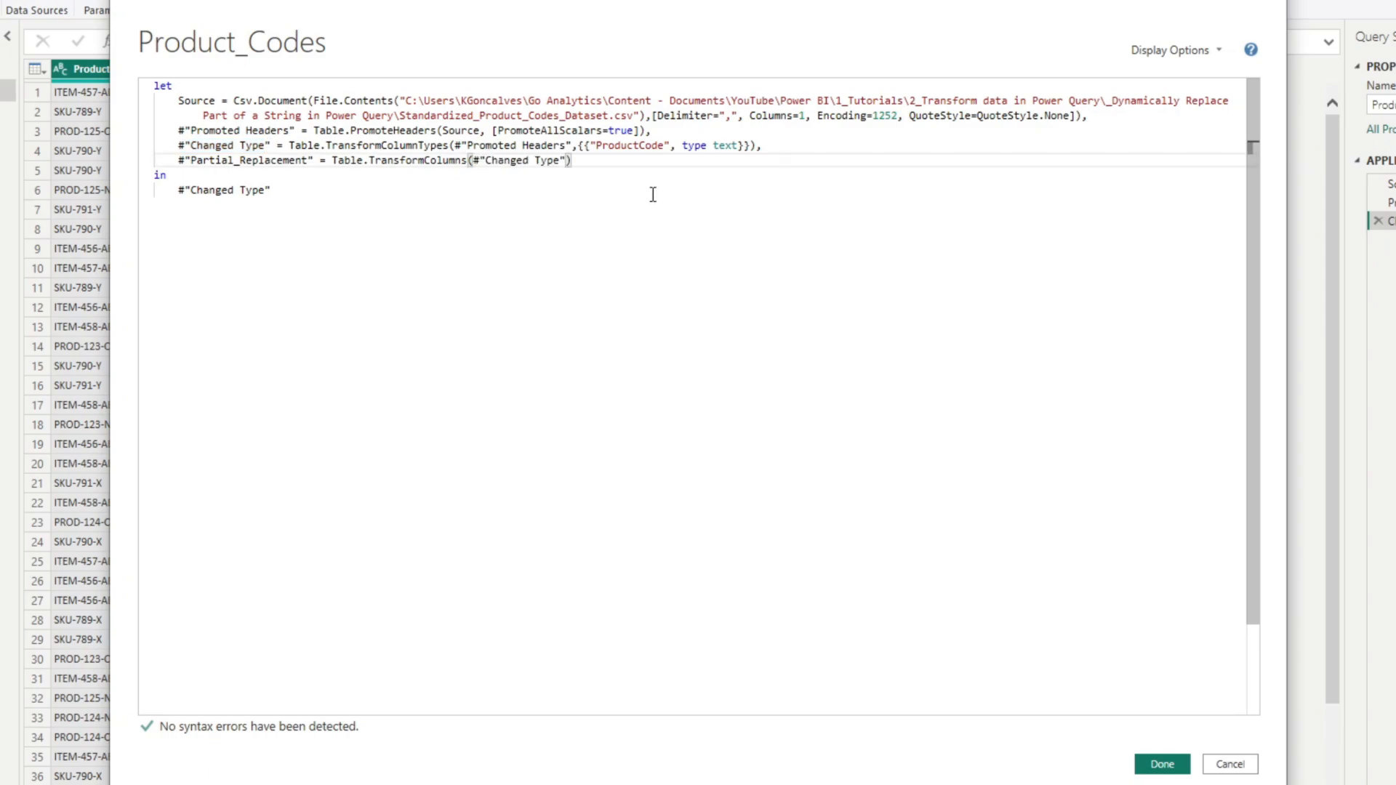
pyautogui.write(',')
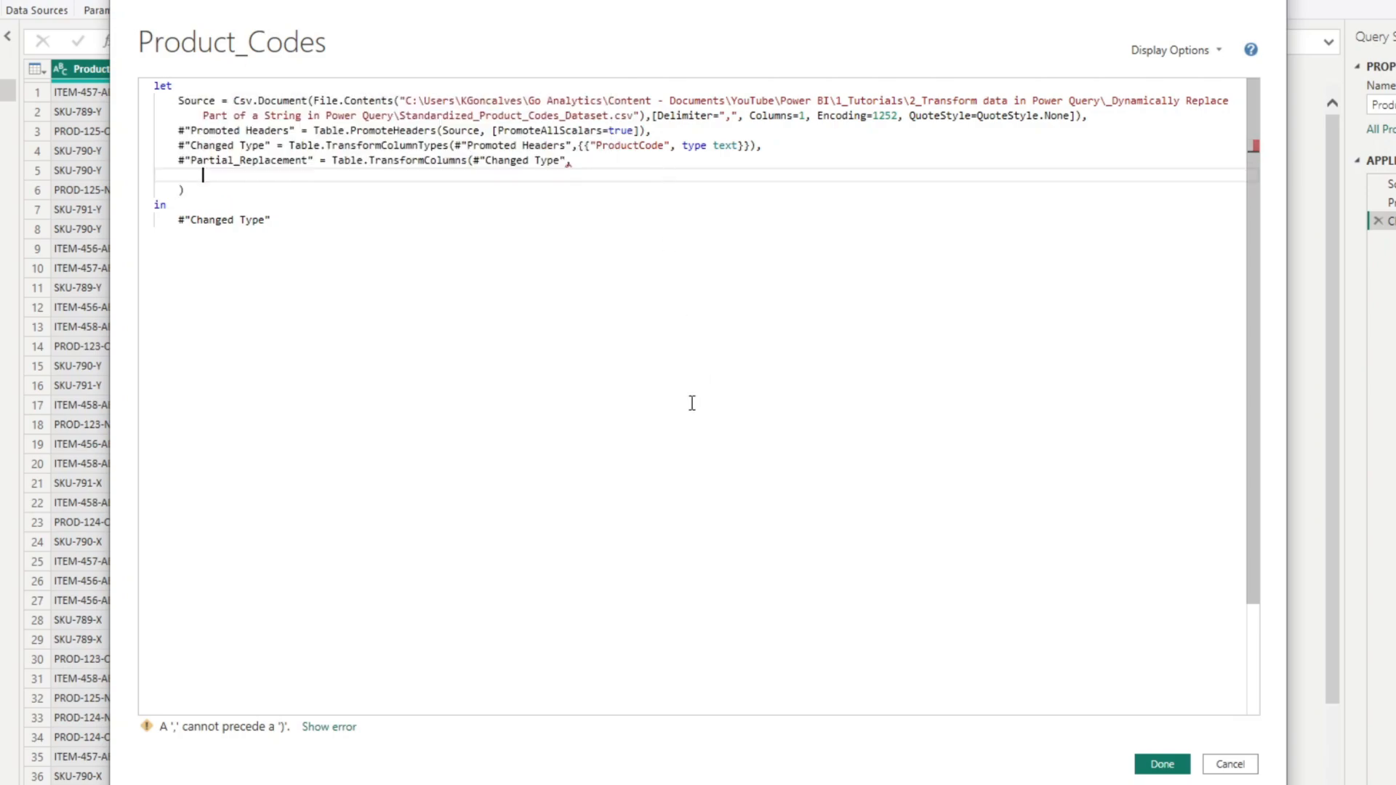
pyautogui.moveTo(489, 282)
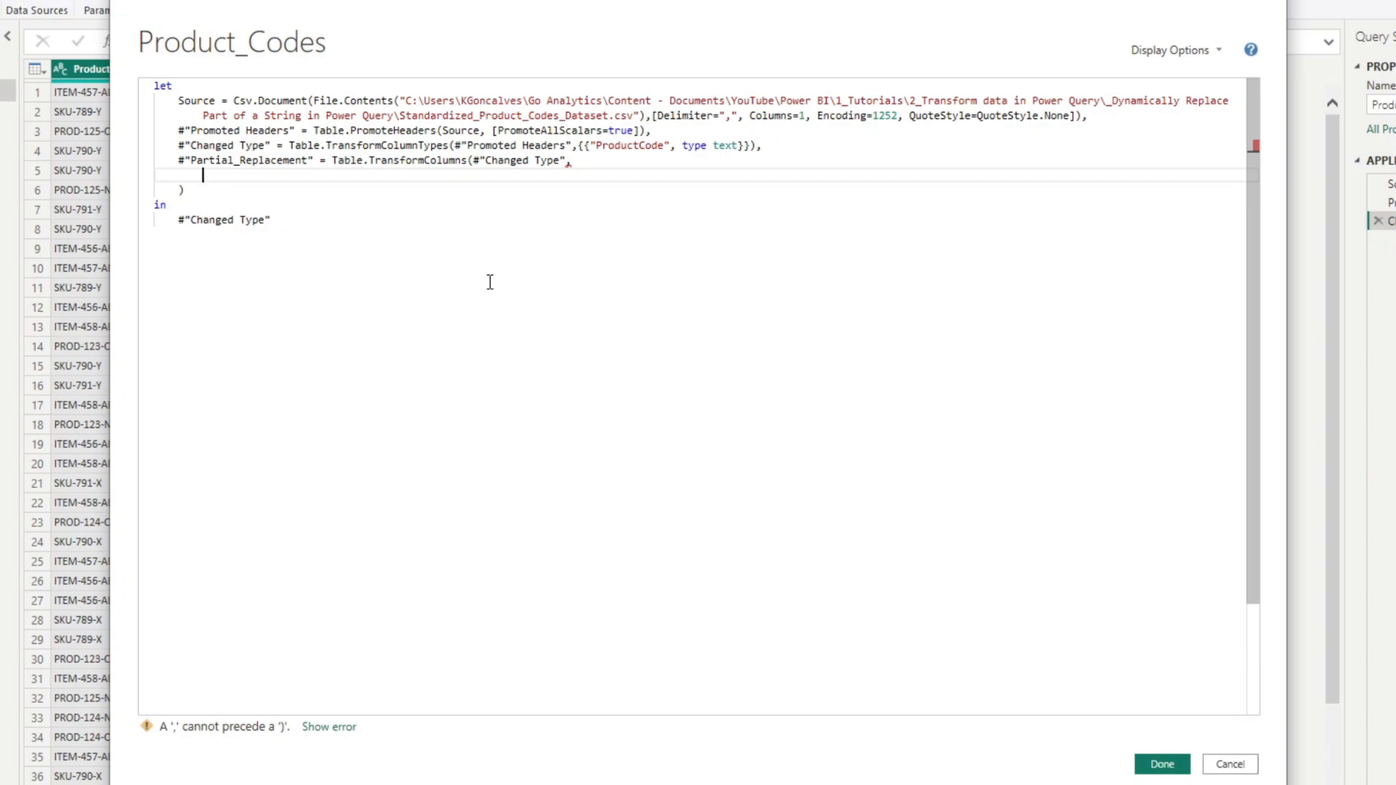
# Start the transformation list with {"ProductCode", for the ProductCode column
pyautogui.write('{}')
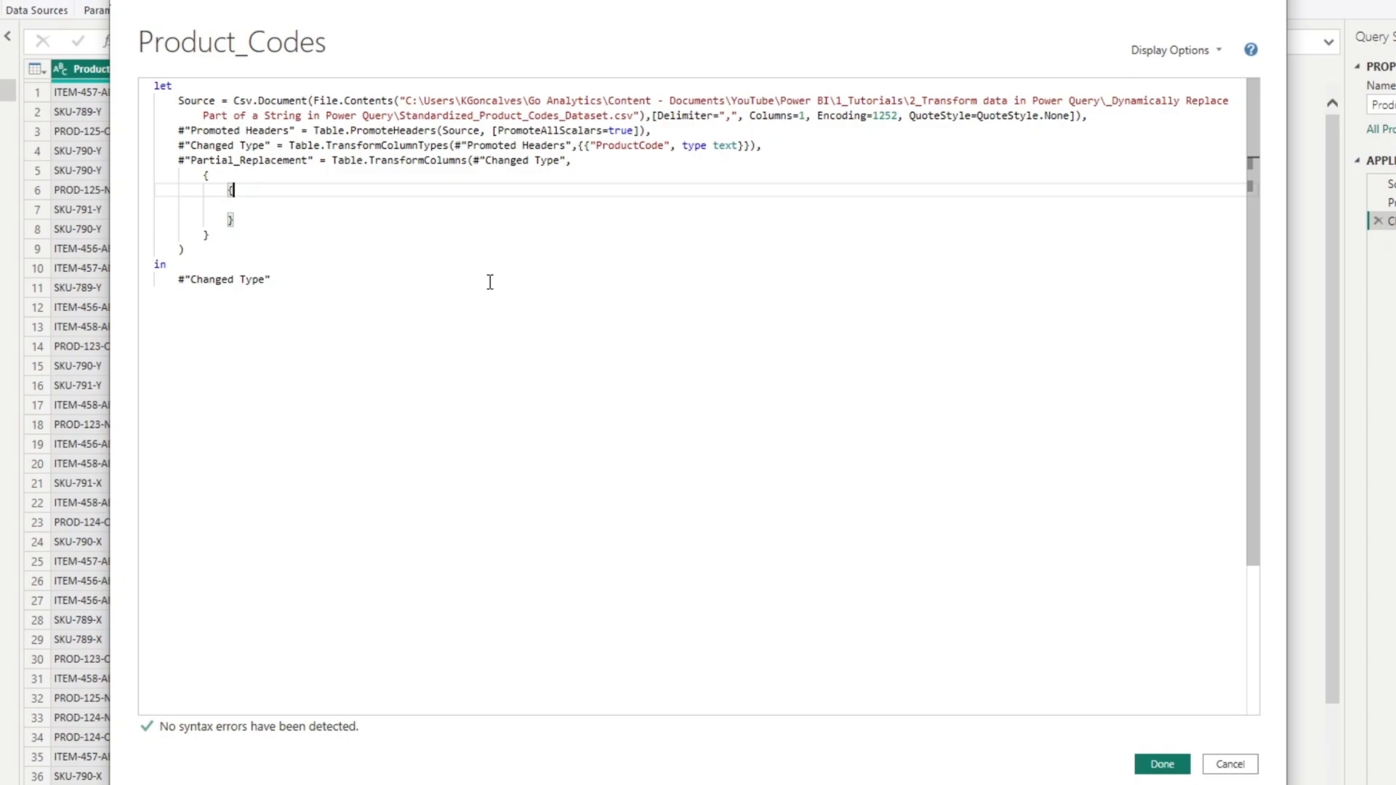
pyautogui.write('Product')
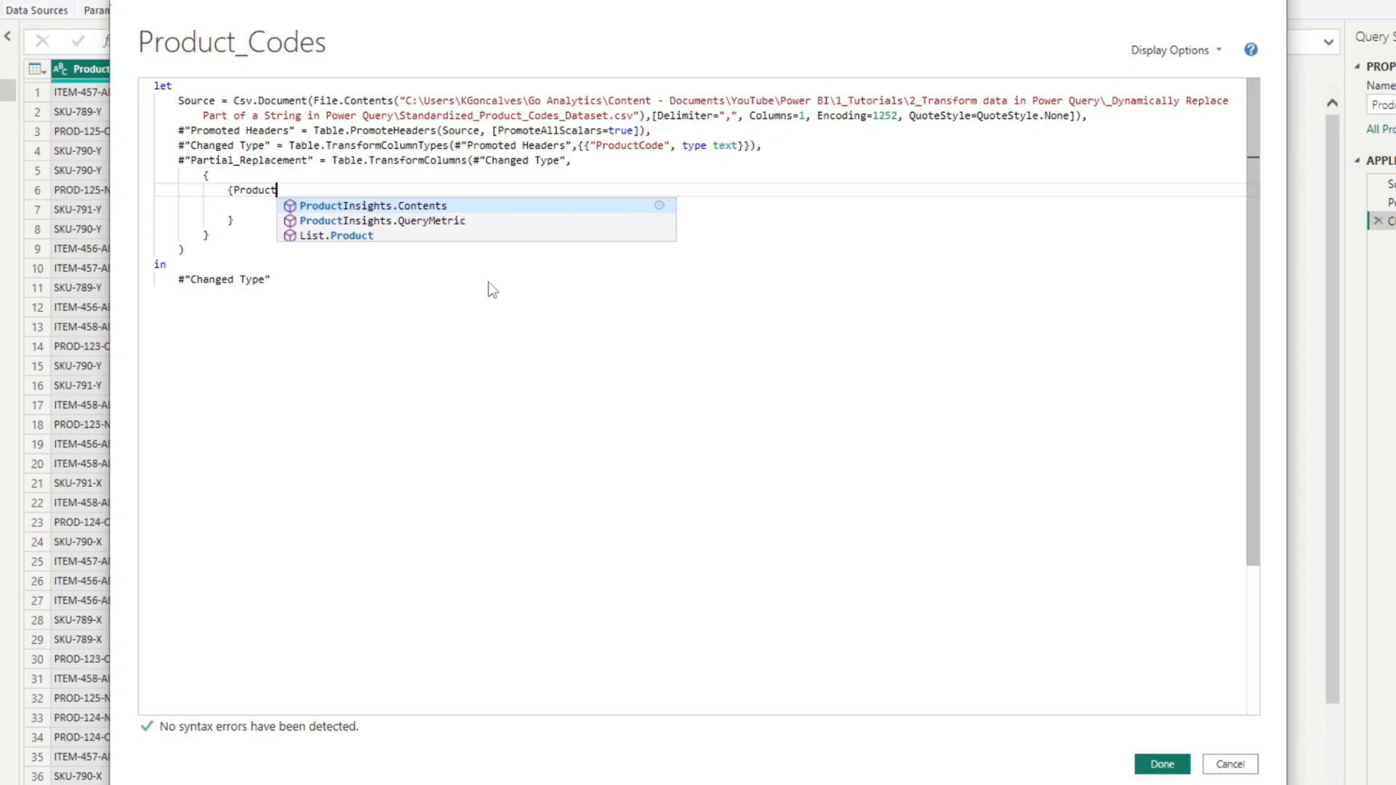
pyautogui.write('Code')
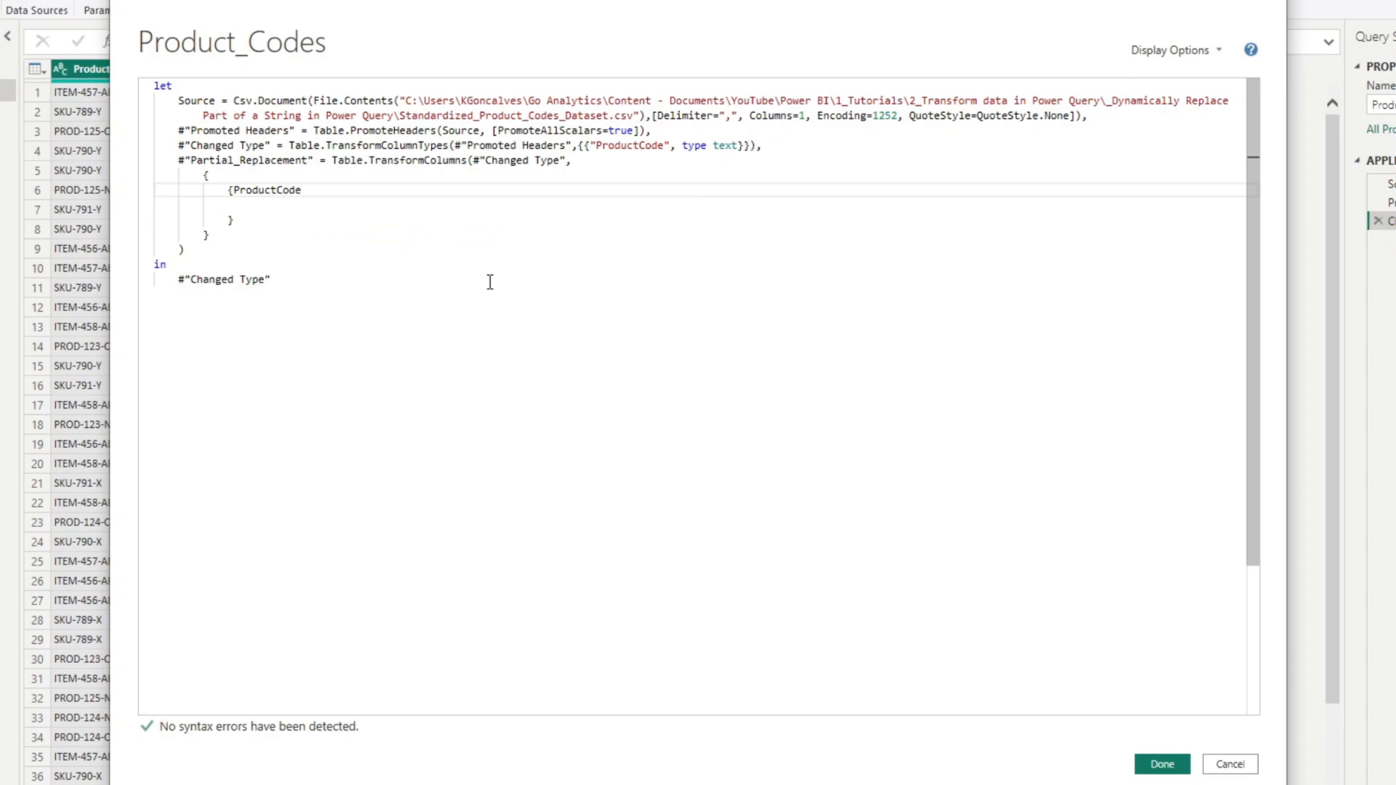
pyautogui.moveTo(488, 262)
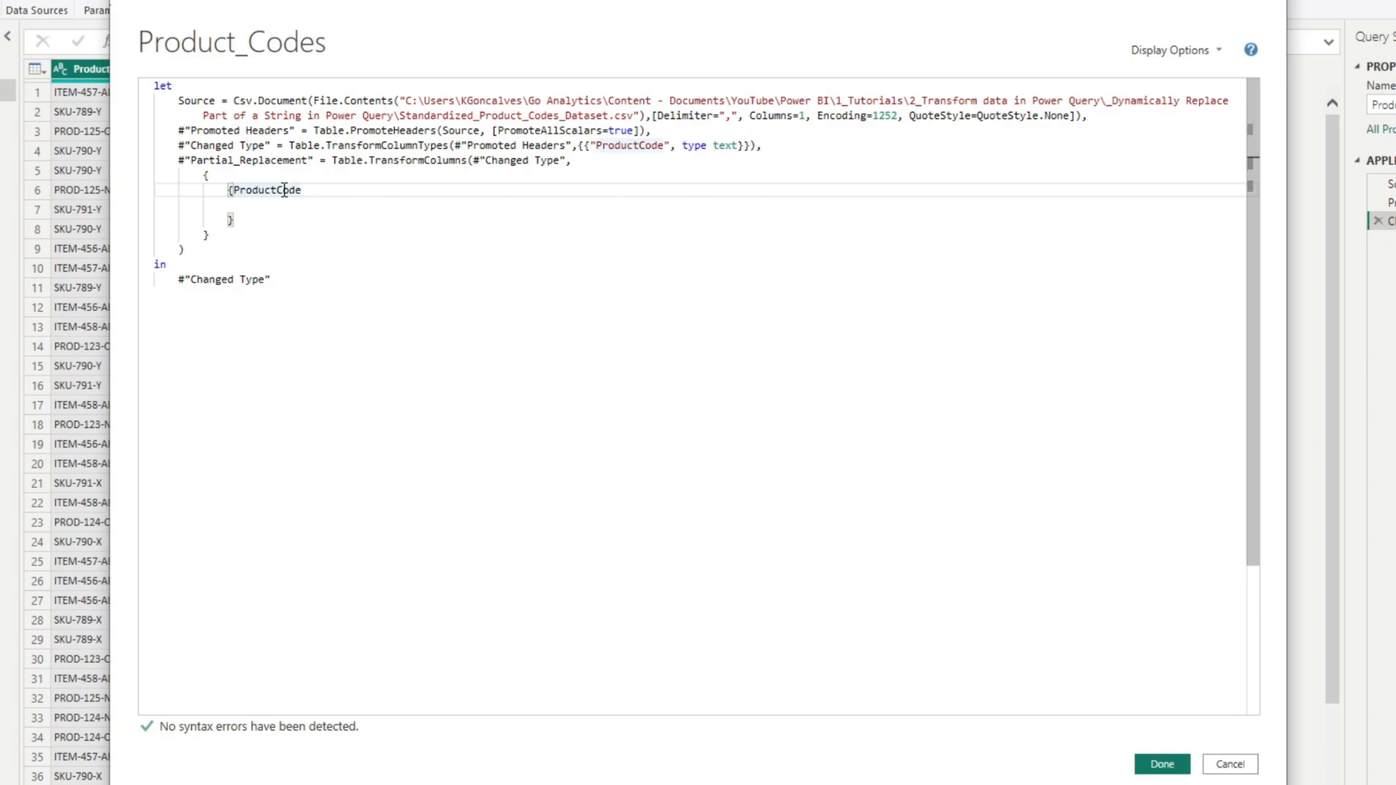
pyautogui.write('"')
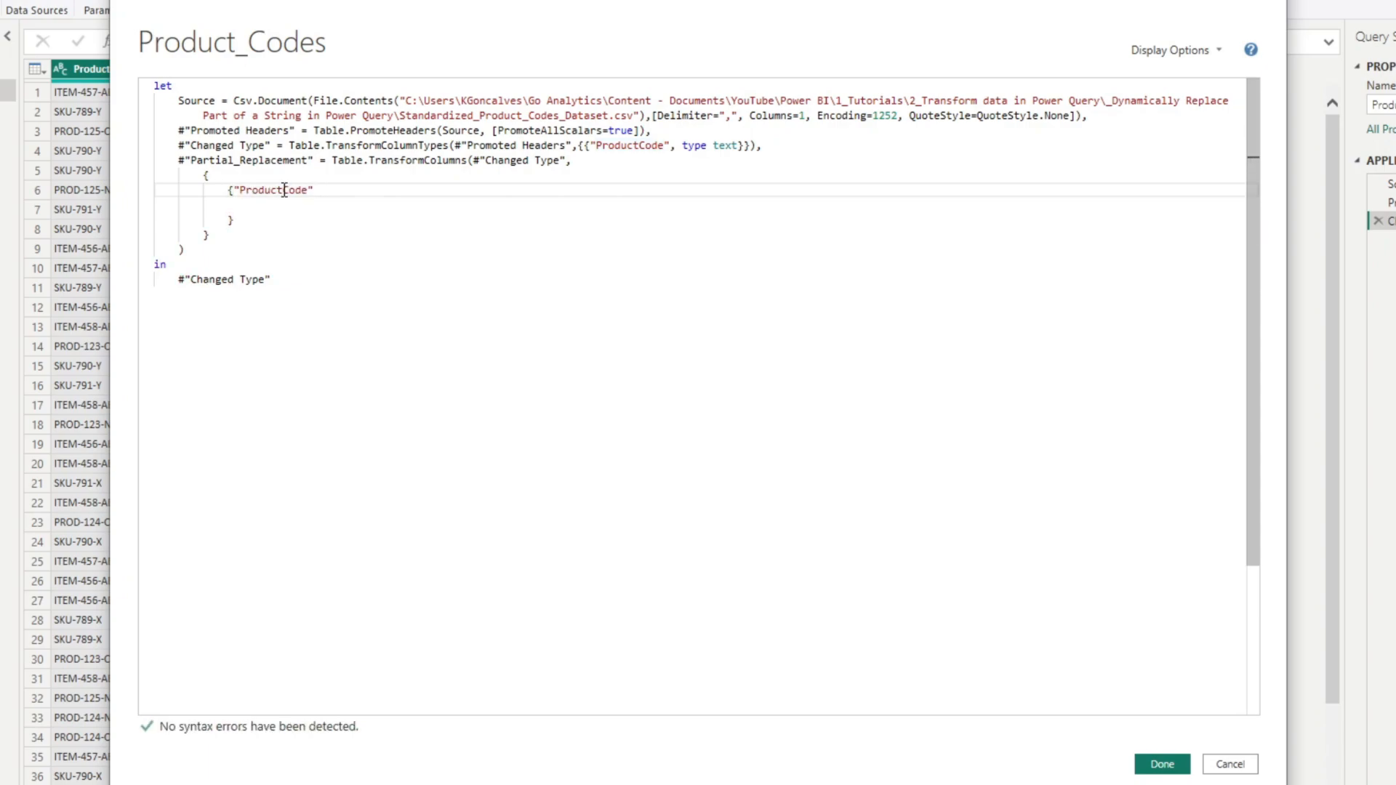
pyautogui.write(',')
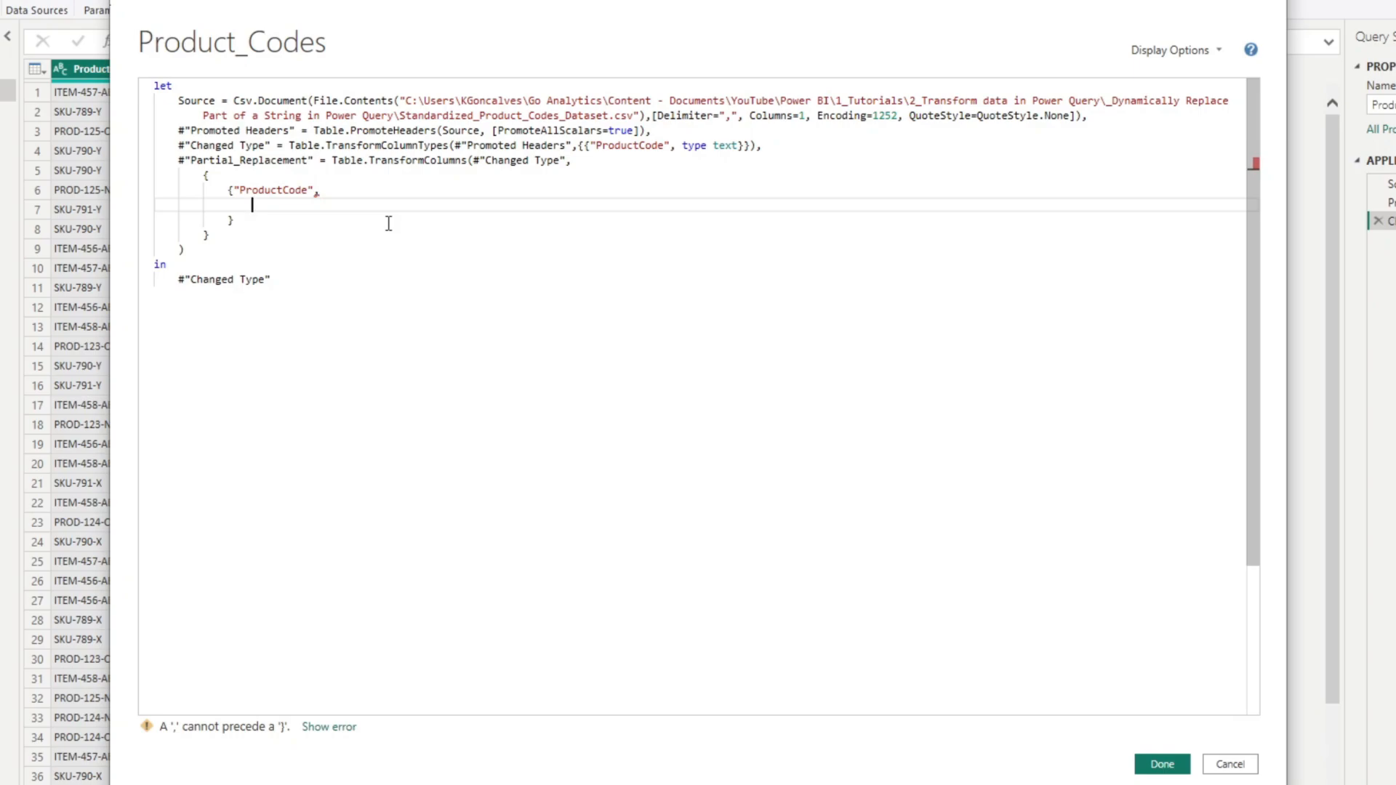
# Type the rule each if Text.Contains(_,"-OLD") then Text.Replace(_, "-OLD", "-NEW")
pyautogui.write('each if')
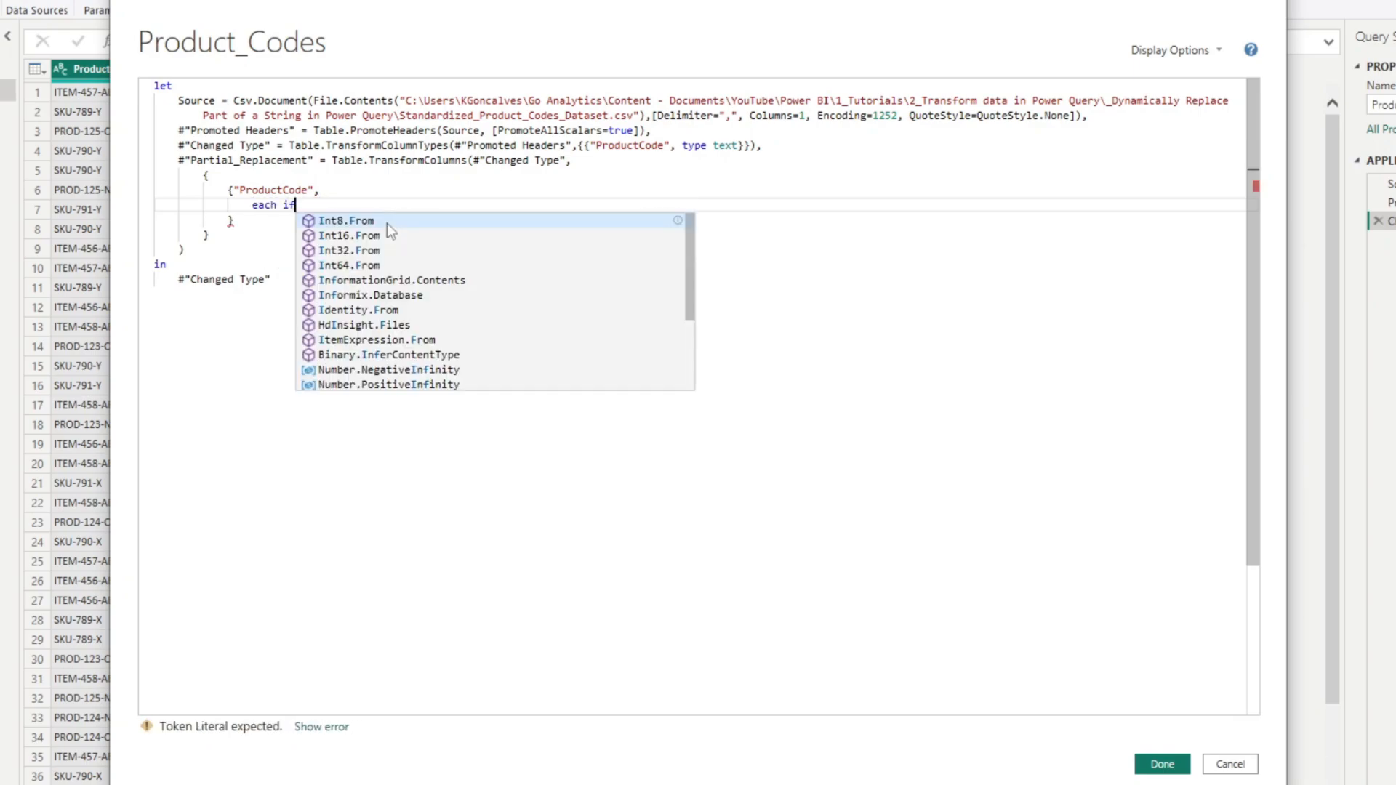
pyautogui.write('Text.Contains(_')
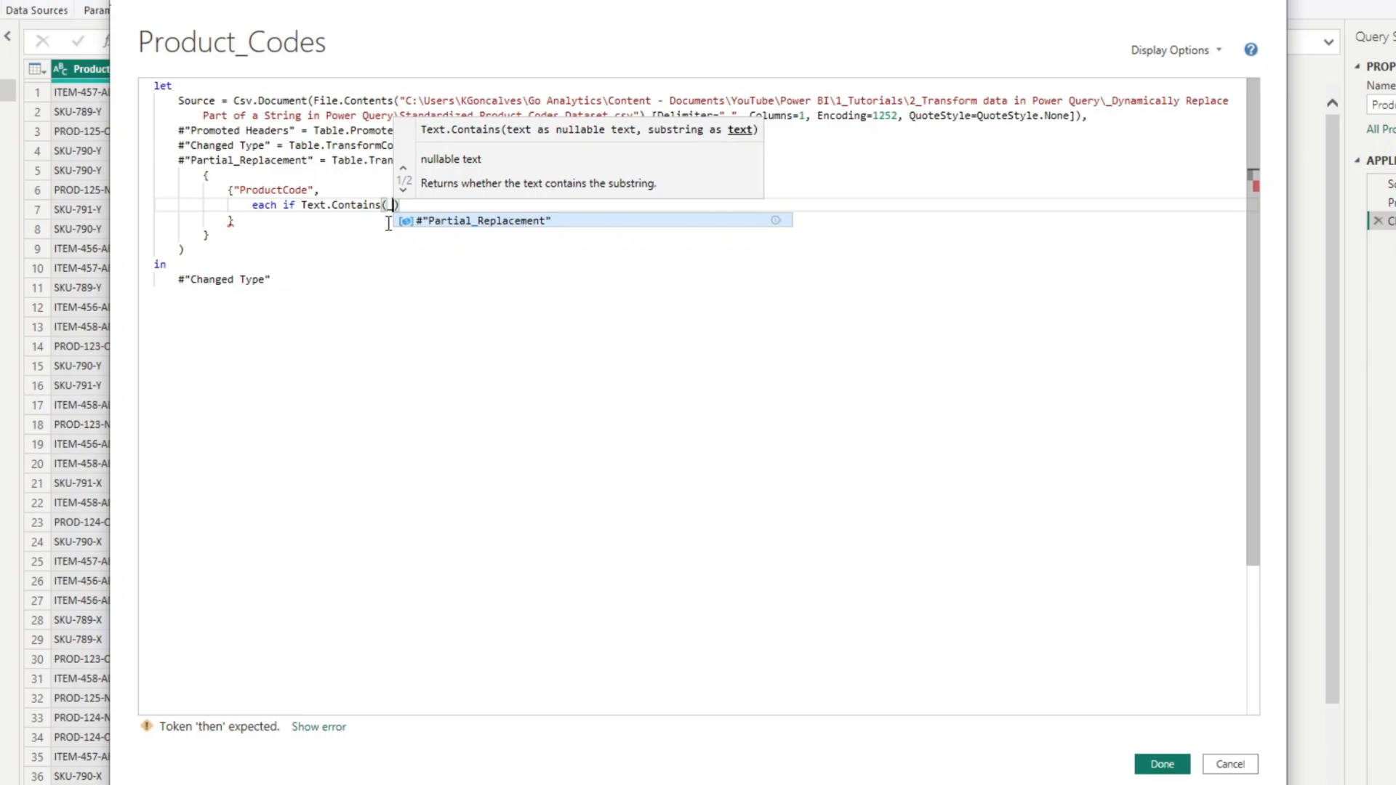
pyautogui.write(',"-"')
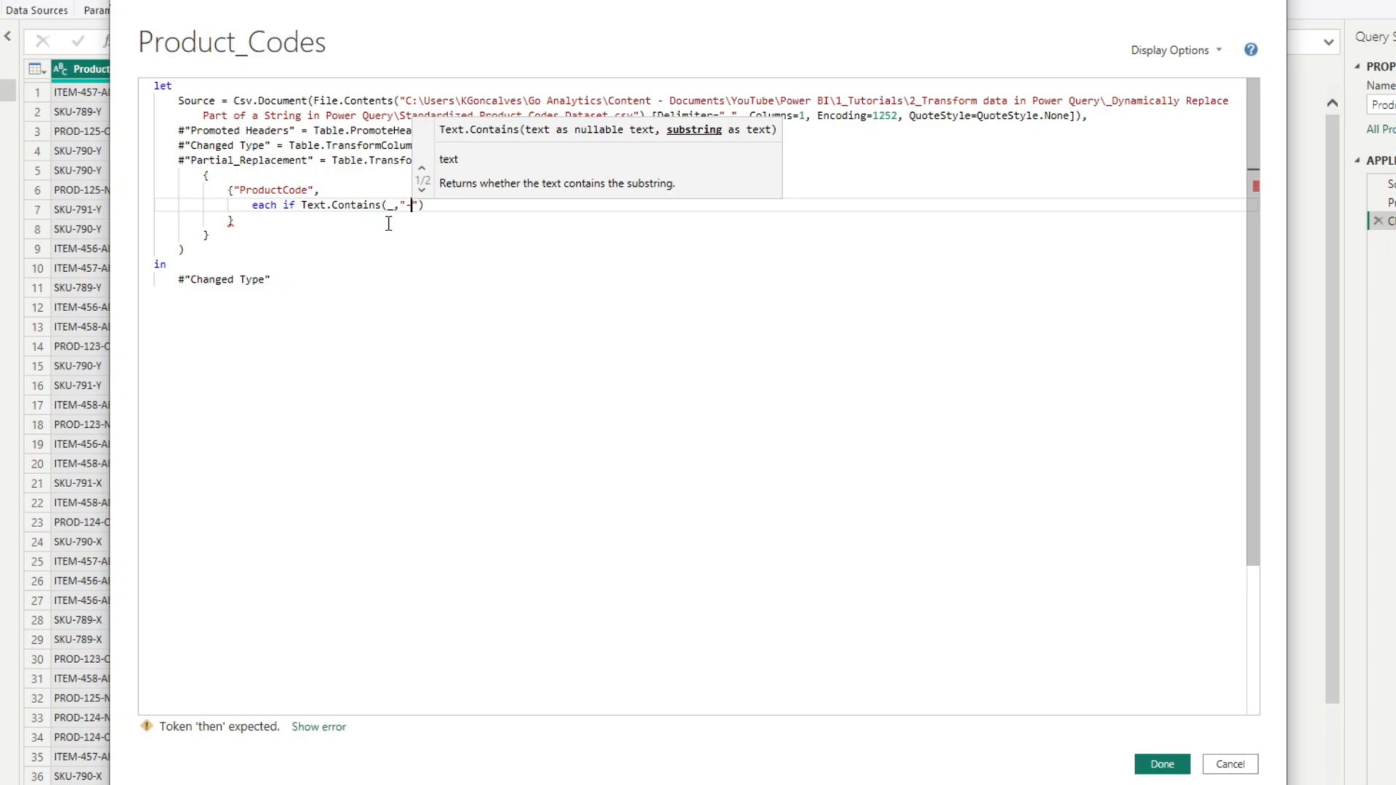
pyautogui.write('-OLD')
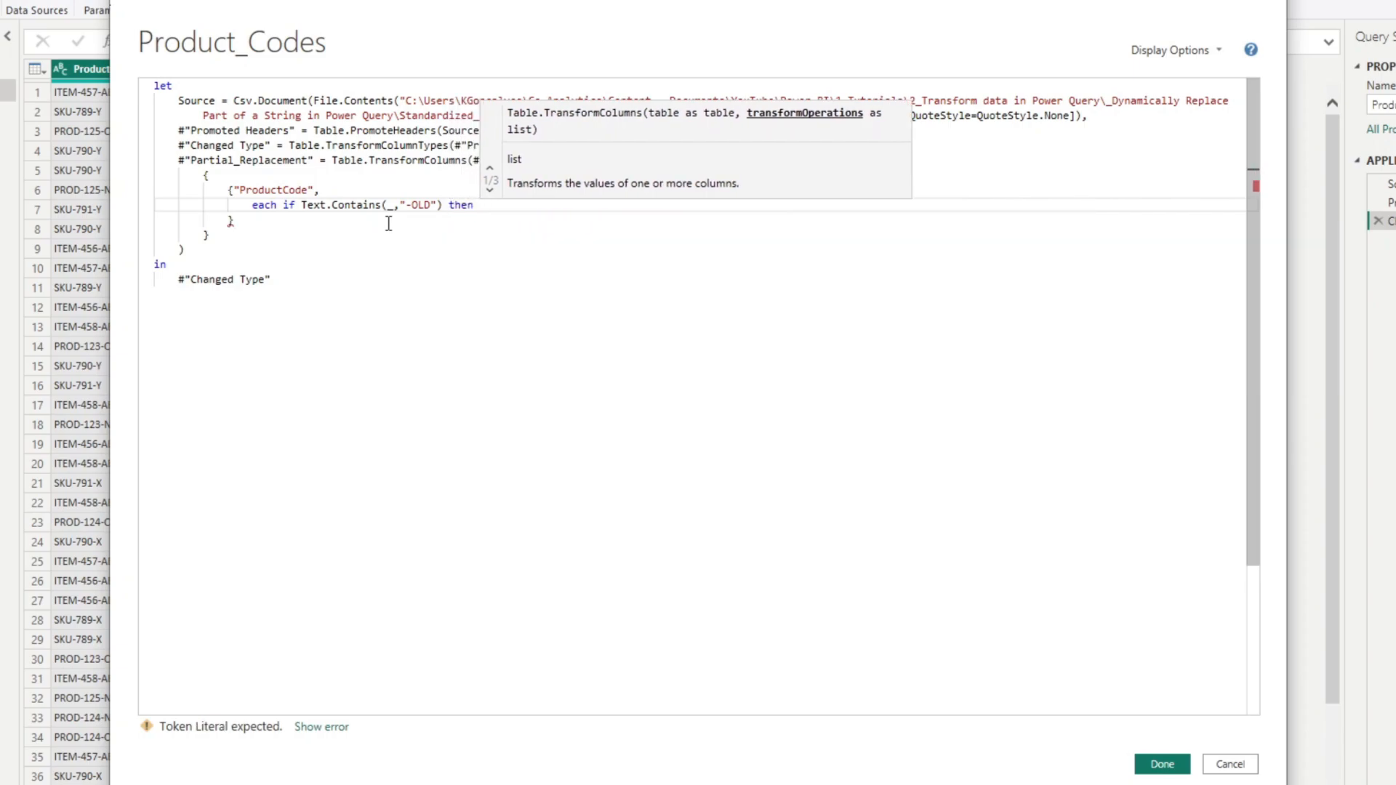
pyautogui.write('Text')
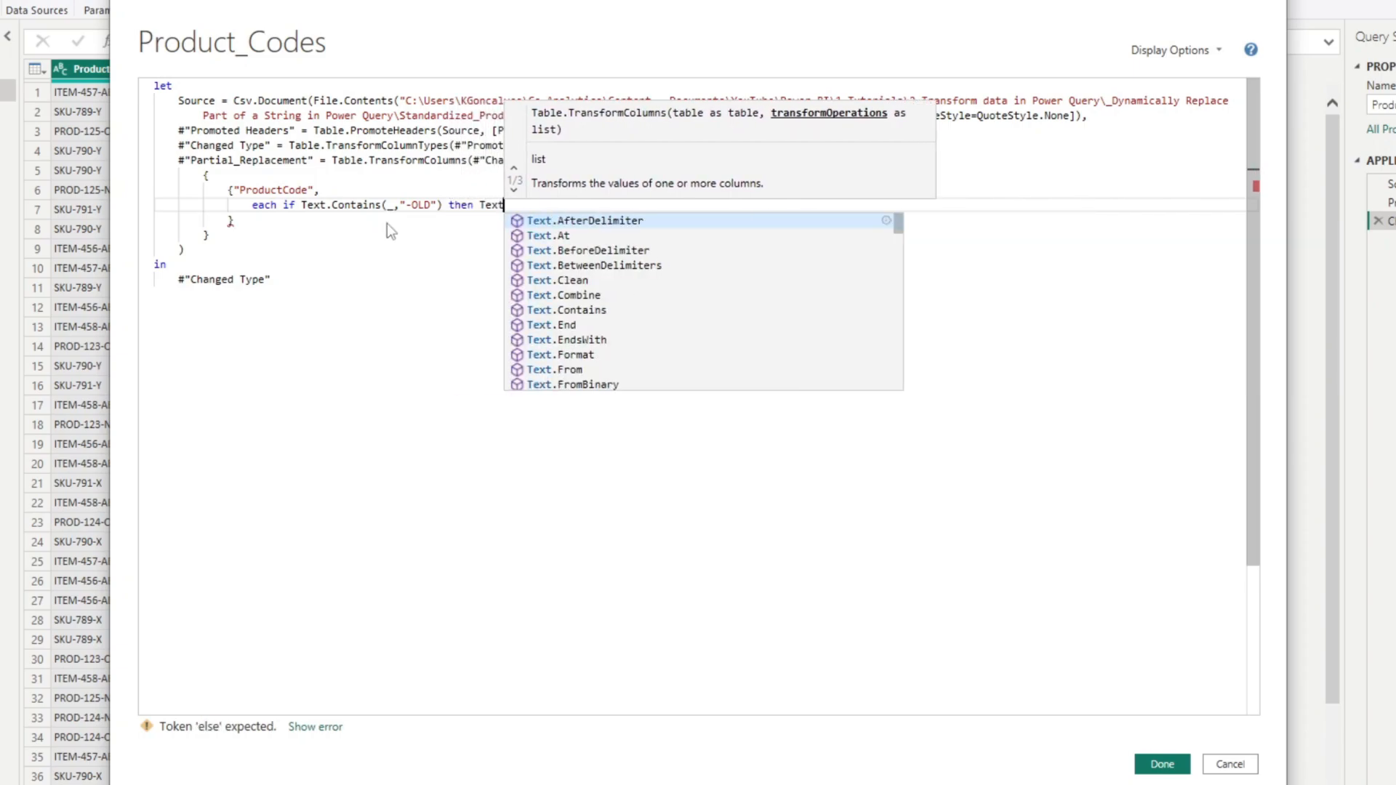
pyautogui.write('.Replace(_')
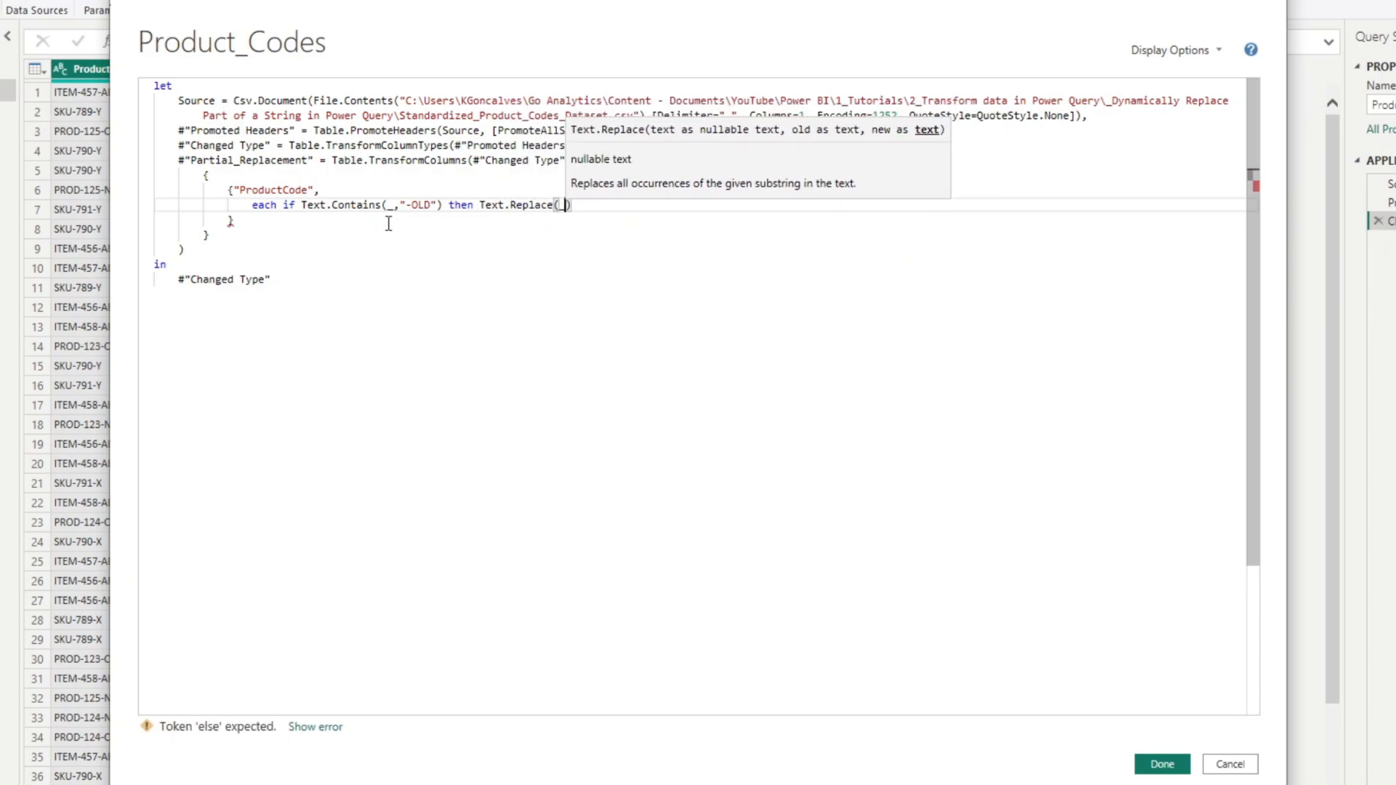
pyautogui.write(', "-"')
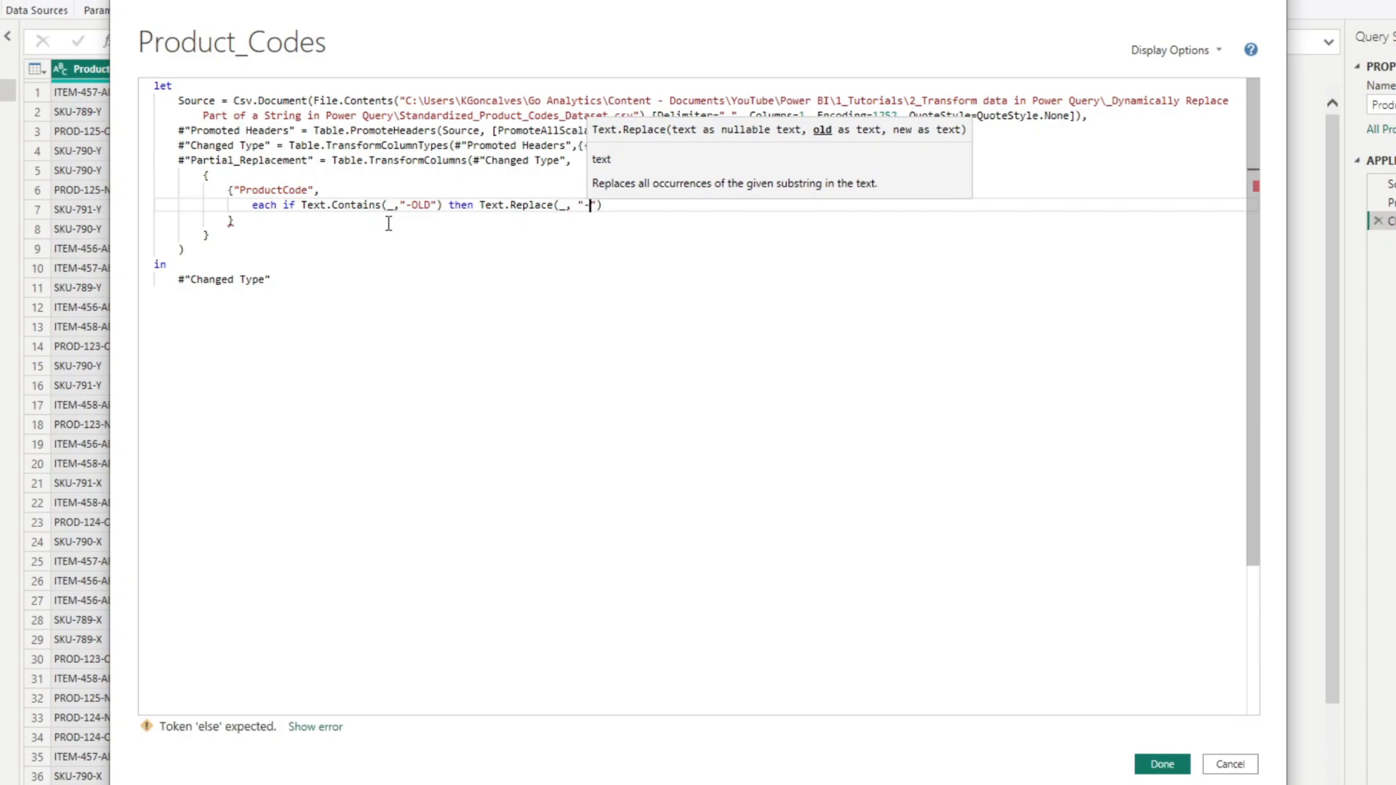
pyautogui.write('OLD')
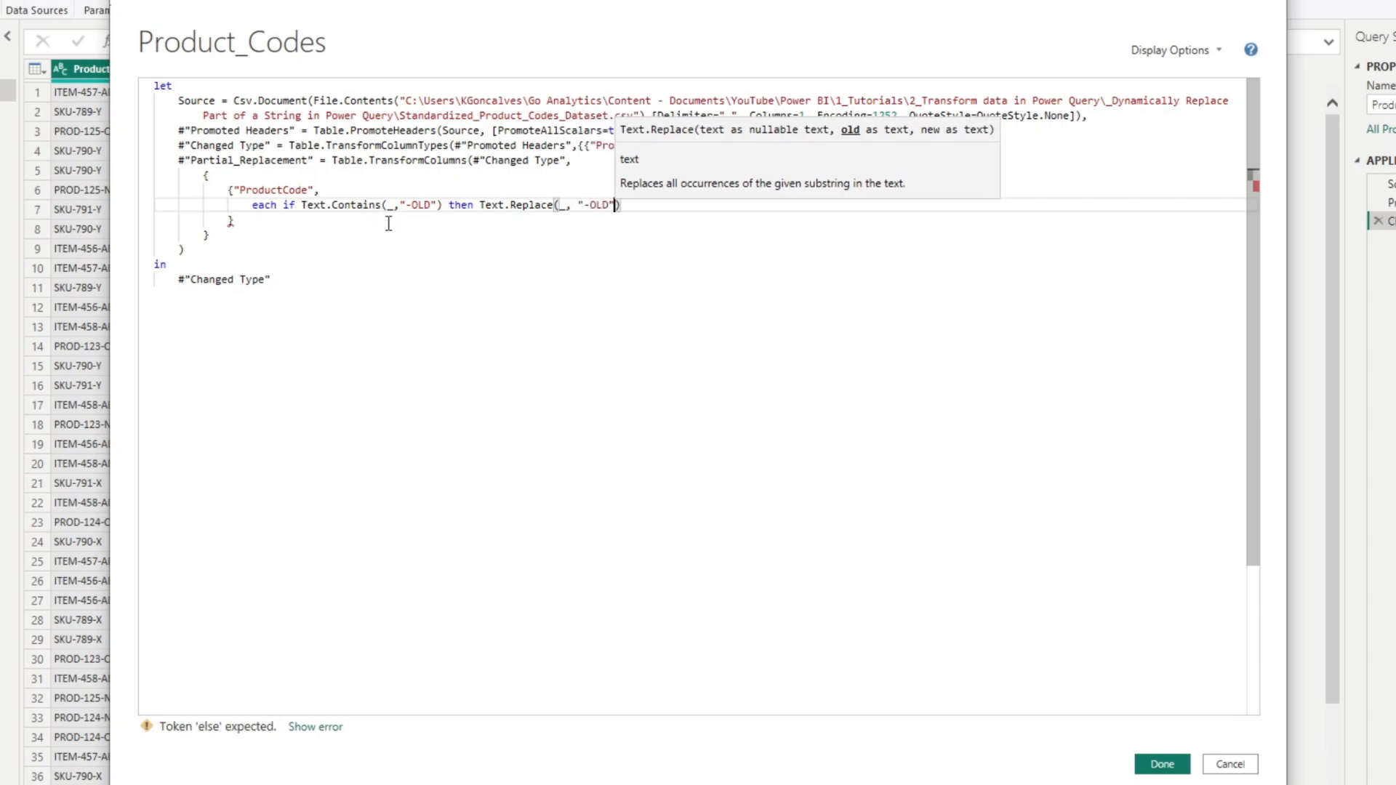
pyautogui.write(',')
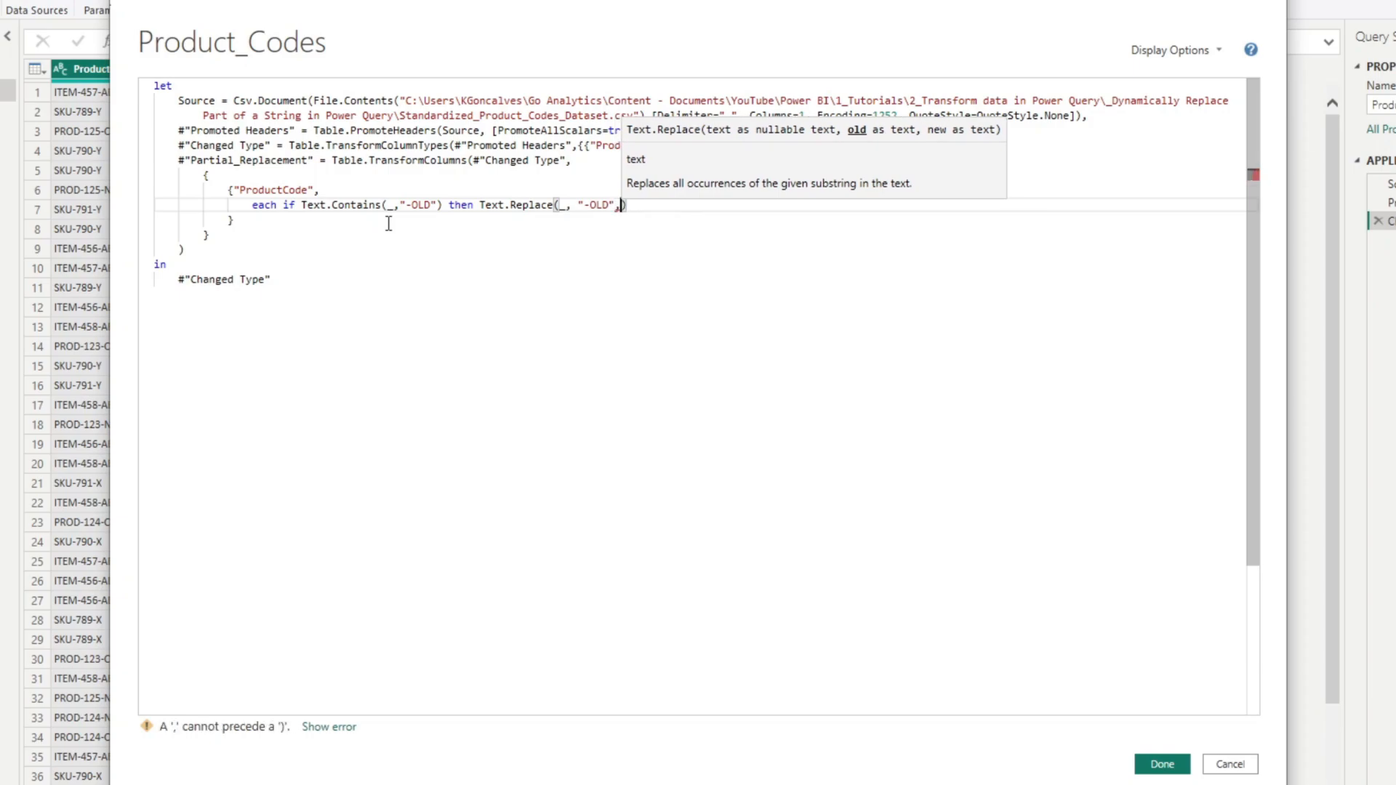
pyautogui.write('""')
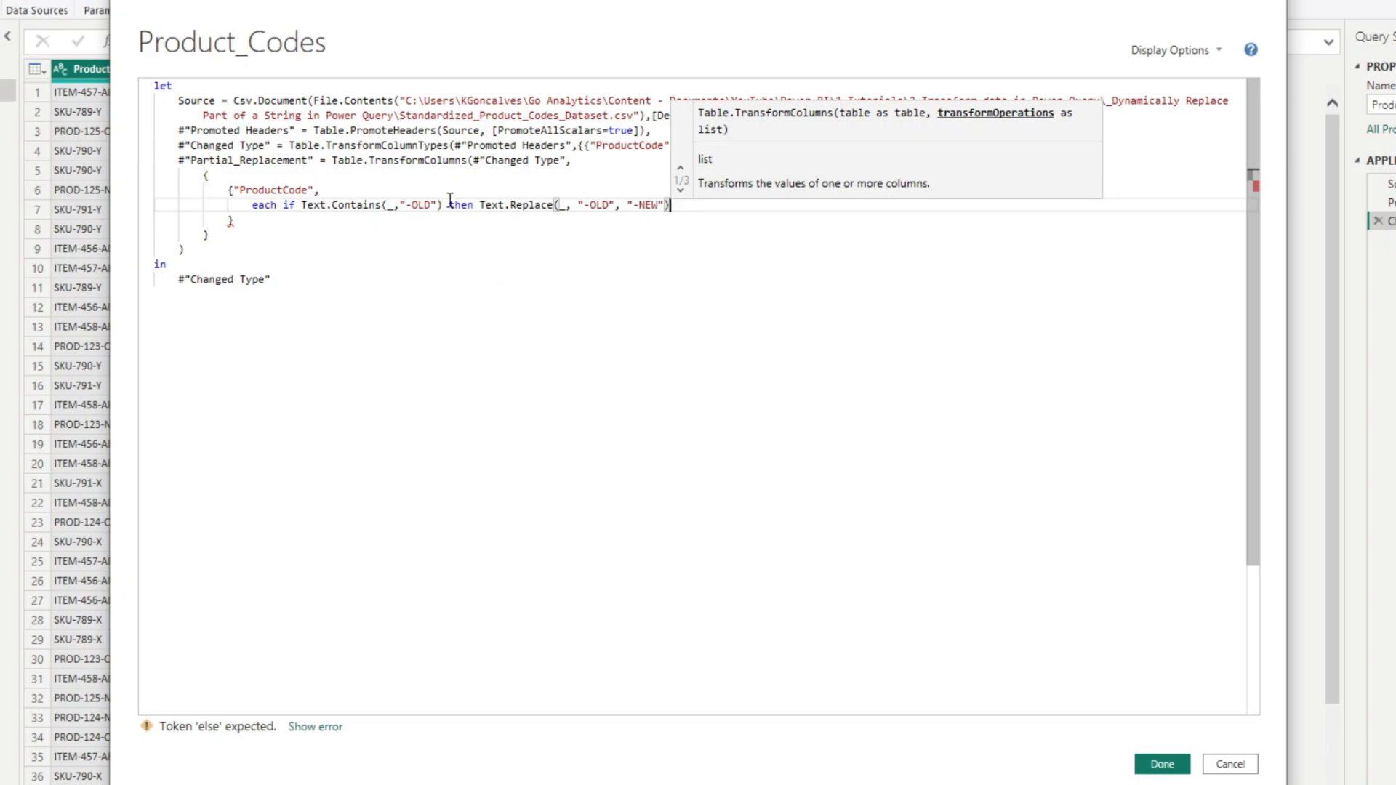
pyautogui.moveTo(428, 238)
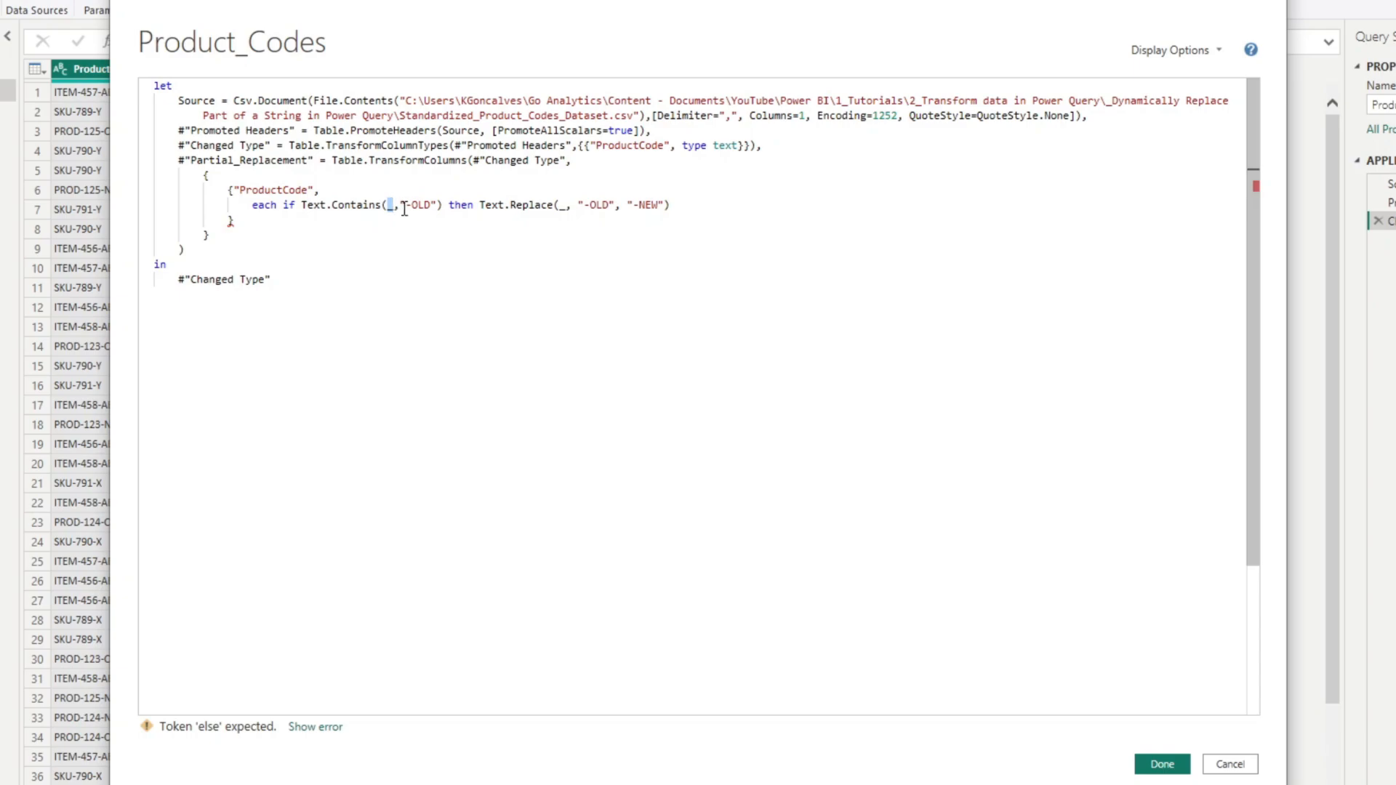
pyautogui.doubleClick(417, 205)
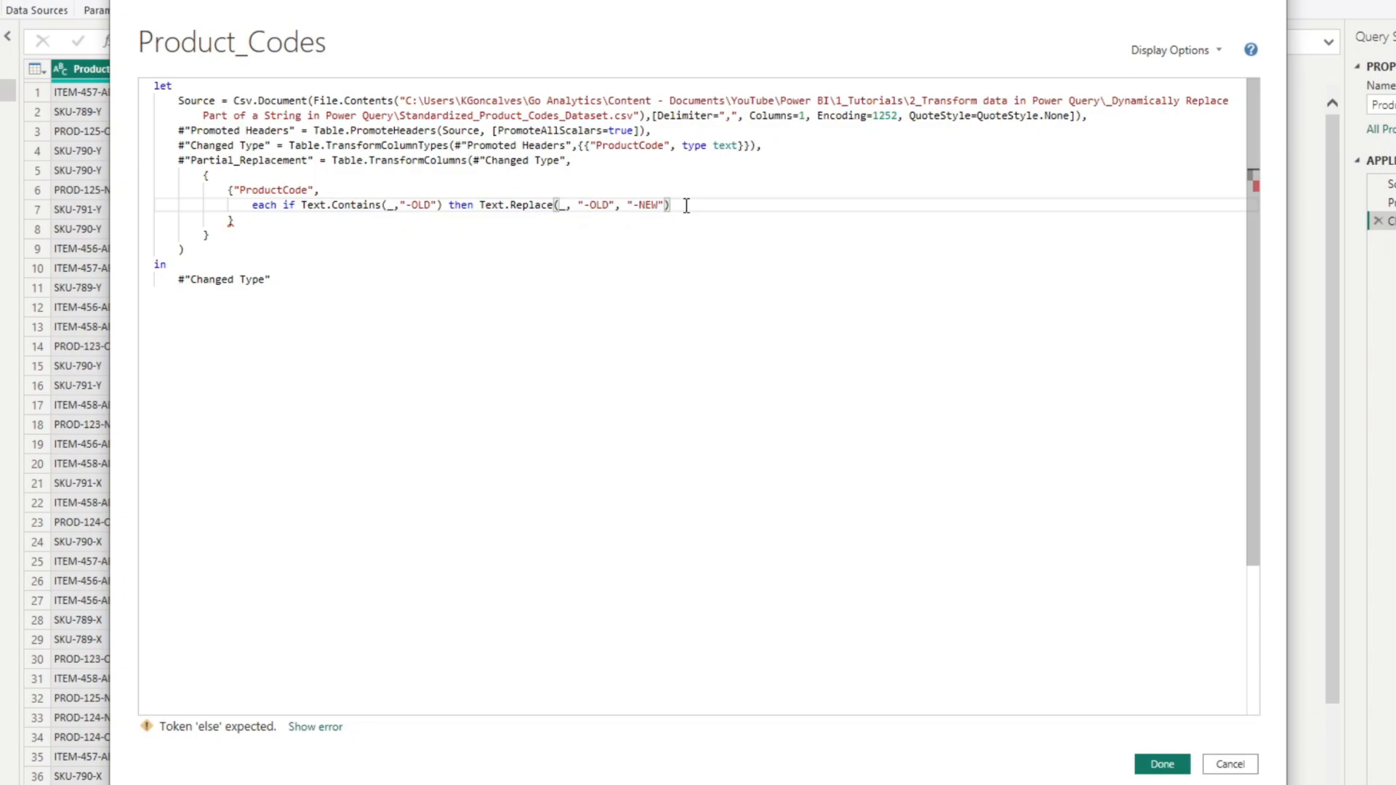
# Add else if branches replacing "-X" with "-Y" and "-DEF" with "-ABC"
pyautogui.write('each if Text.Contains(_,"-OLD") then Text.Replace(_, "-OLD", "-NEW")')
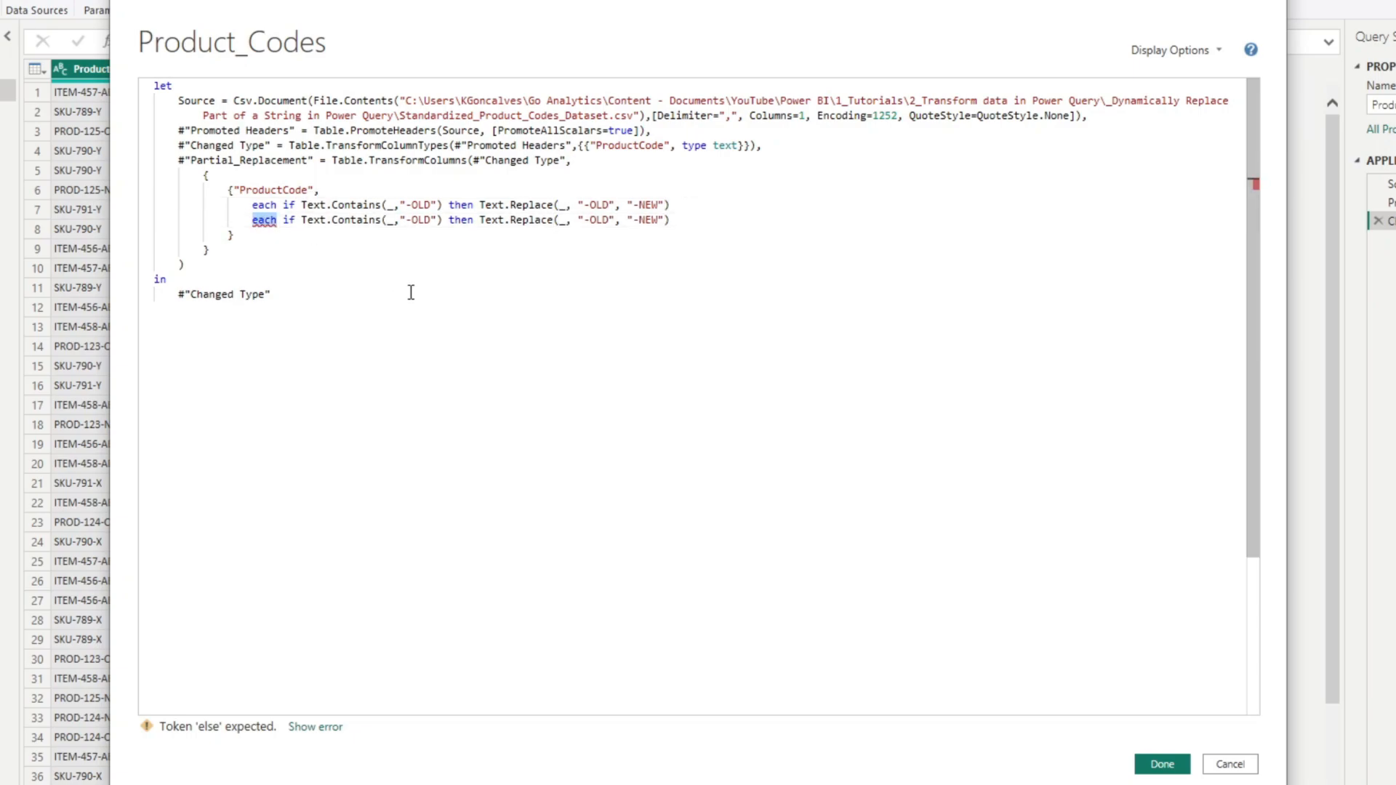
pyautogui.write('else')
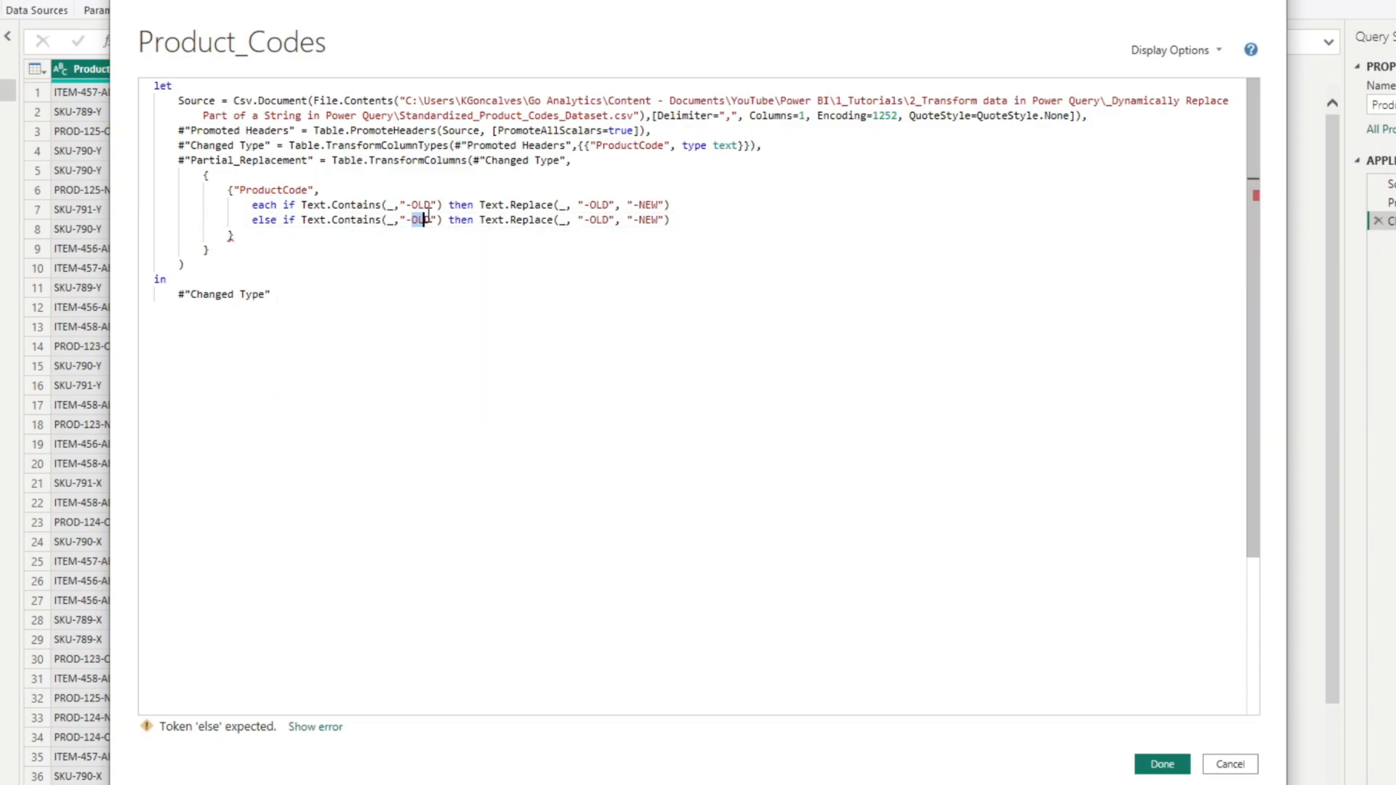
pyautogui.write('-X')
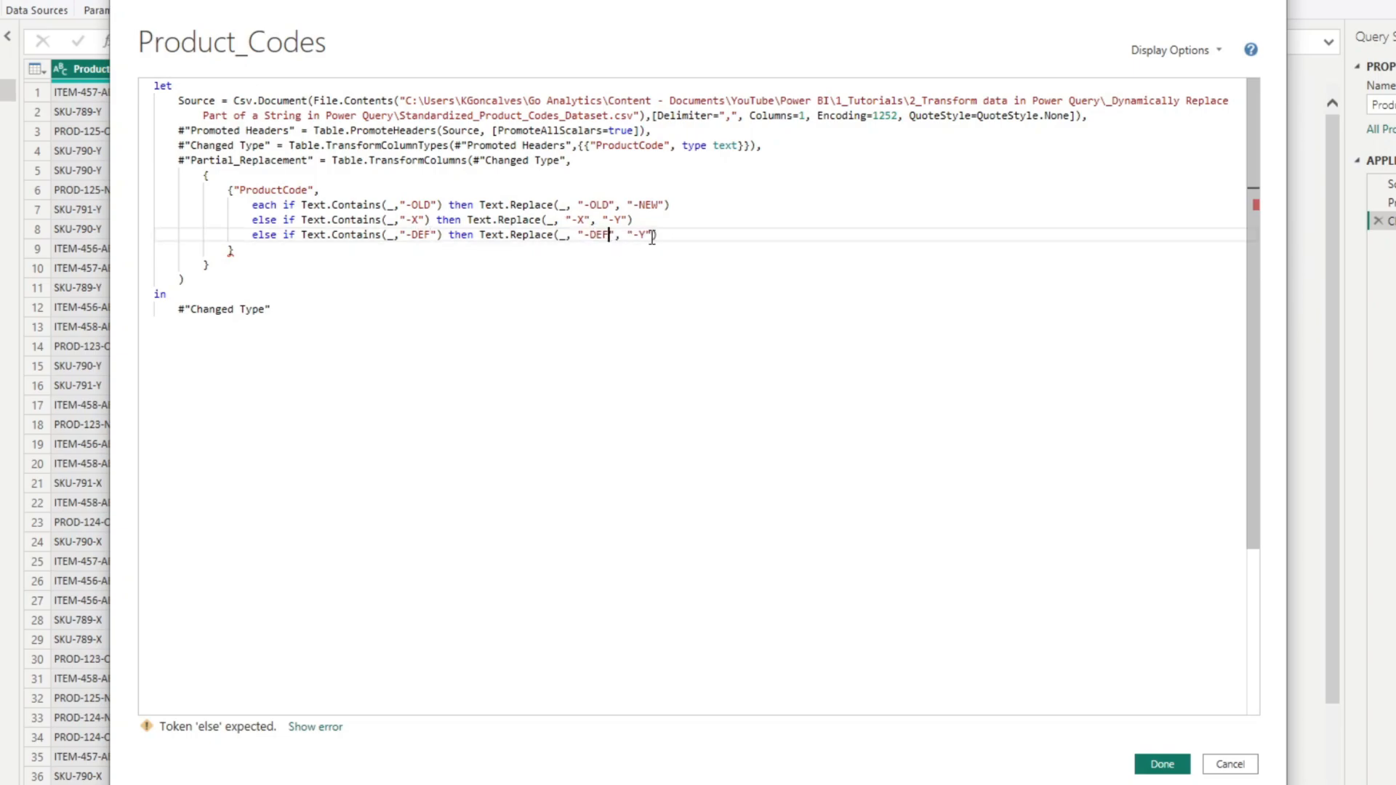
pyautogui.write('ABC')
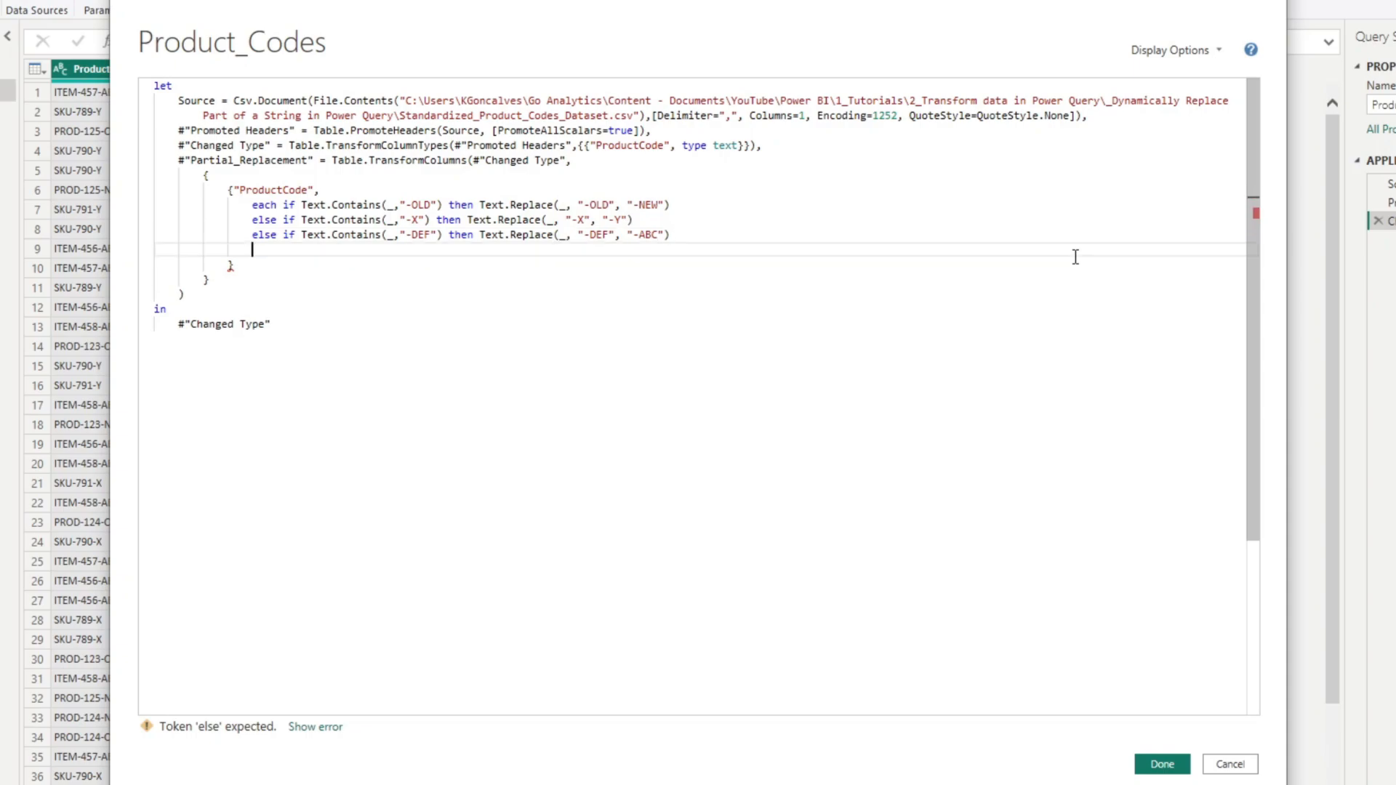
# End the rule with else _ and return #"Partial_Replacement" after in
pyautogui.write('else _')
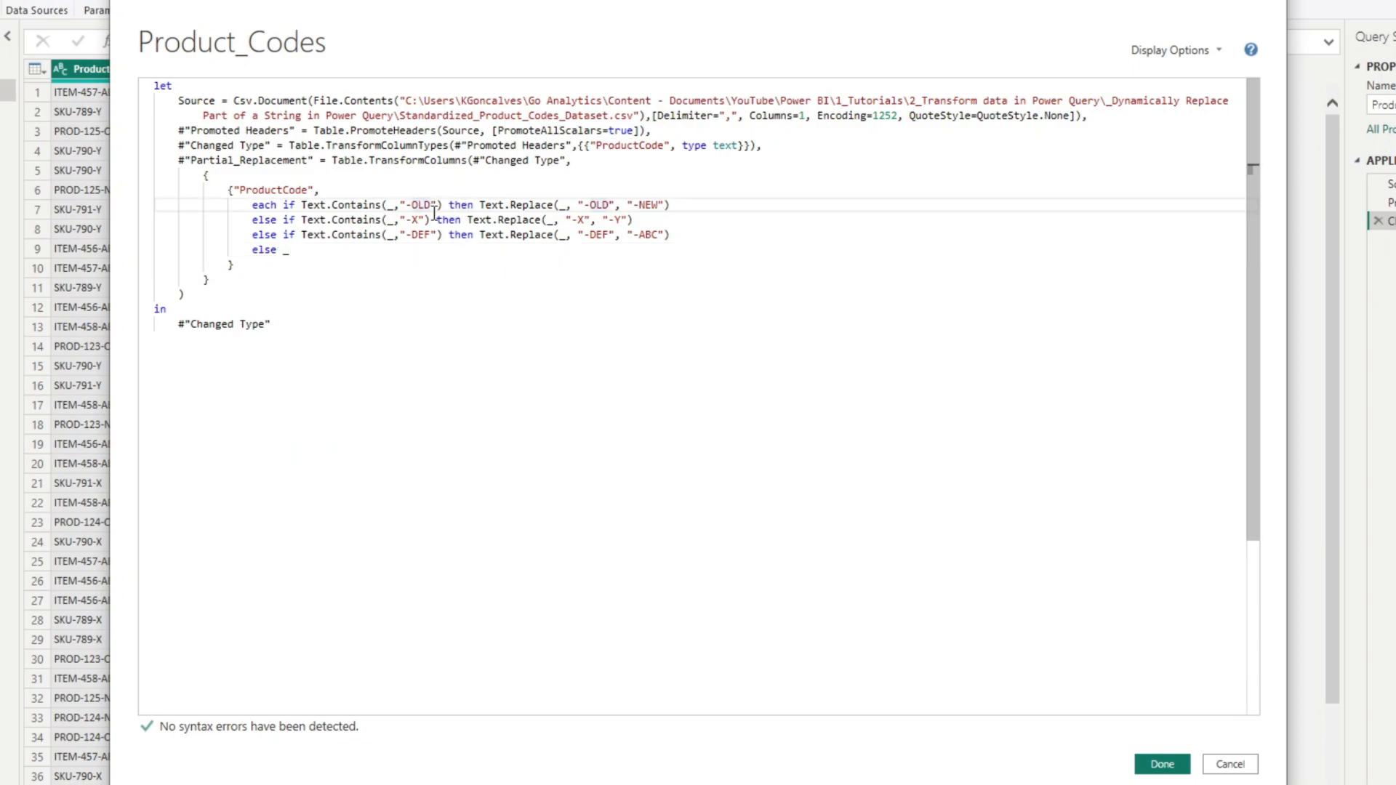
pyautogui.doubleClick(419, 205)
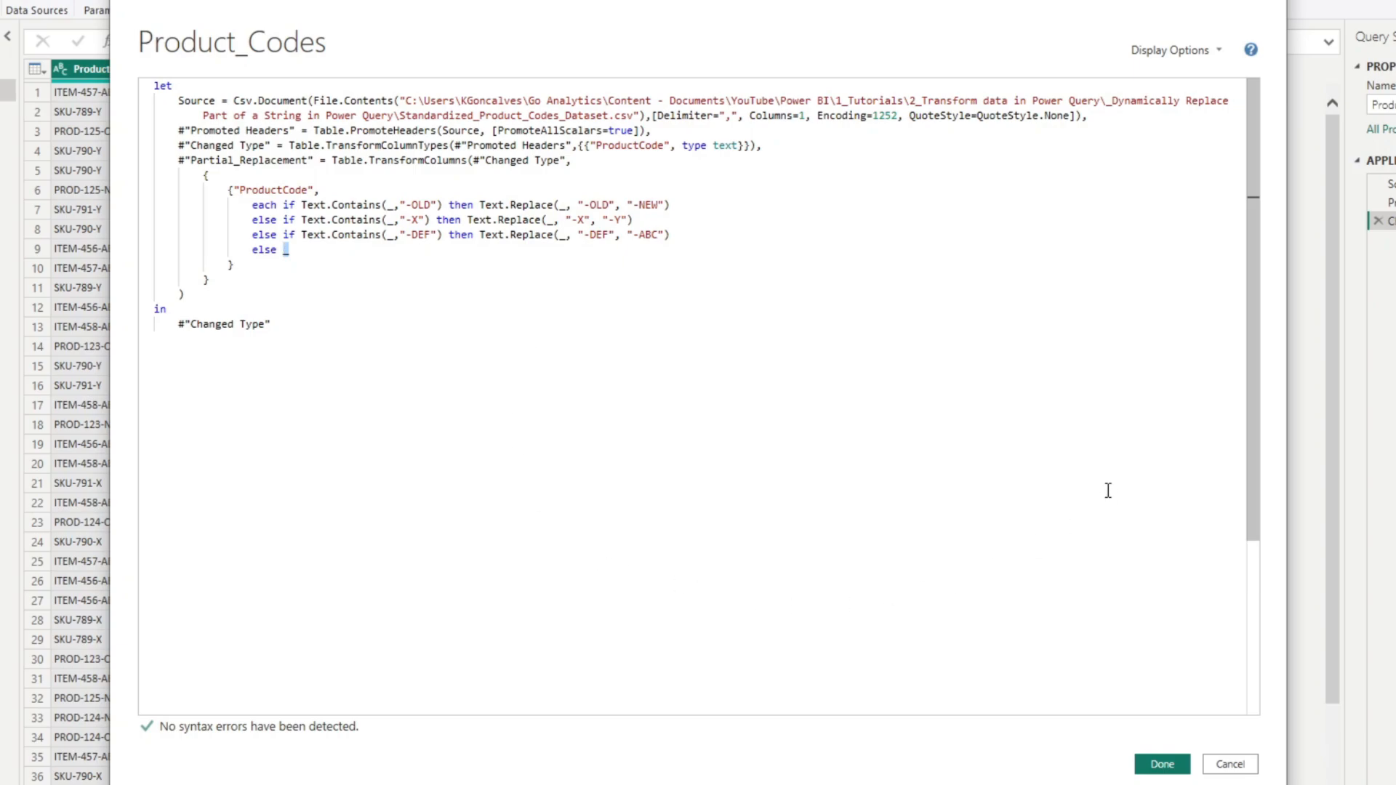
pyautogui.moveTo(186, 174)
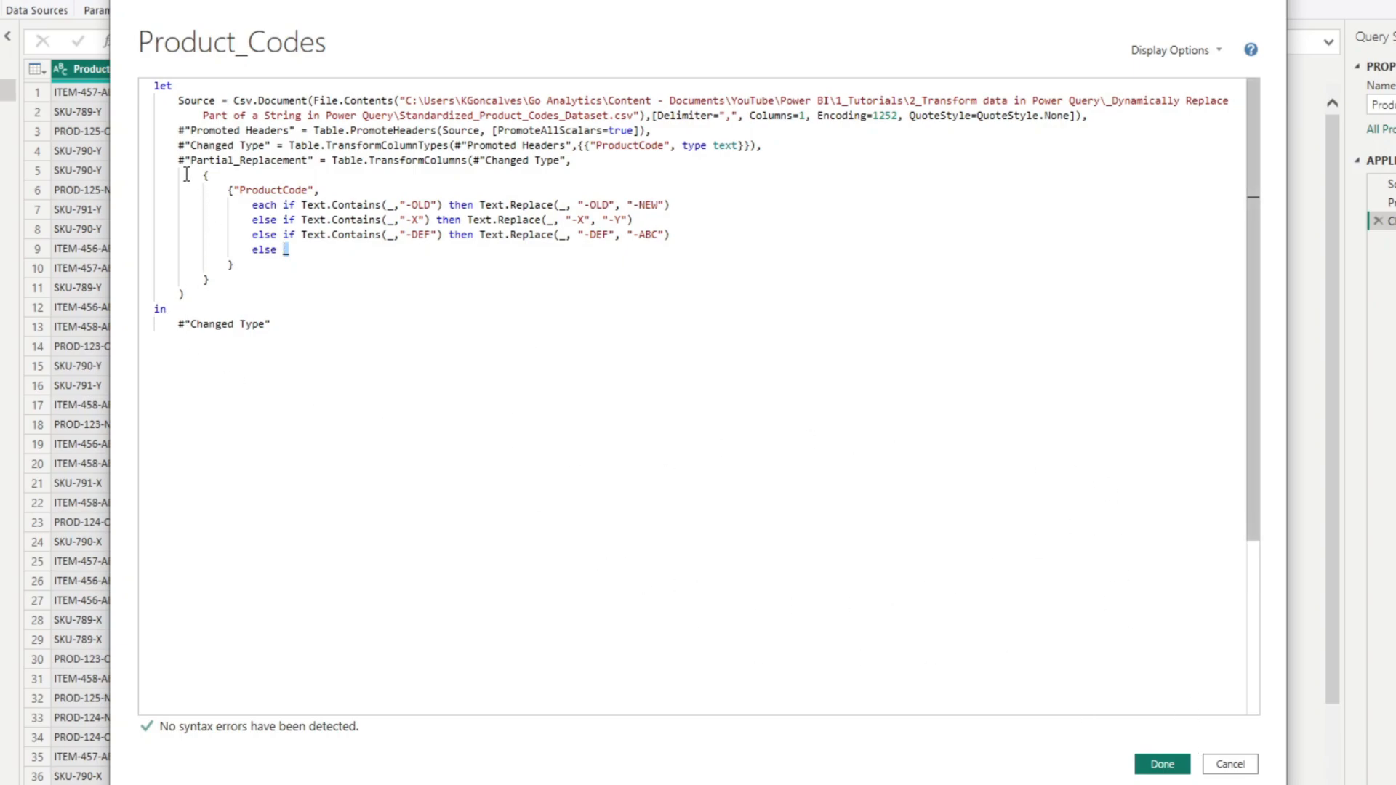
pyautogui.doubleClick(248, 160)
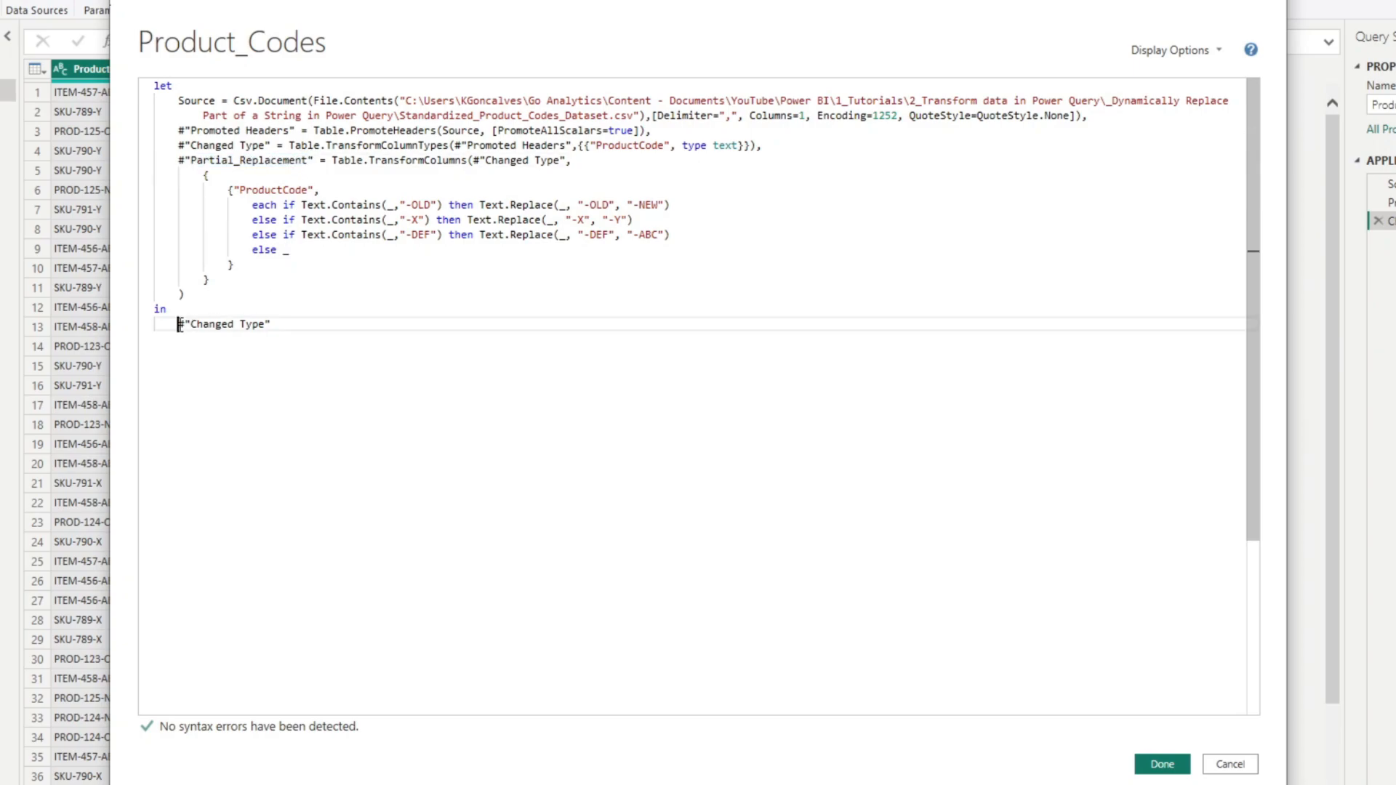
pyautogui.write('#"Partial_Replacement"')
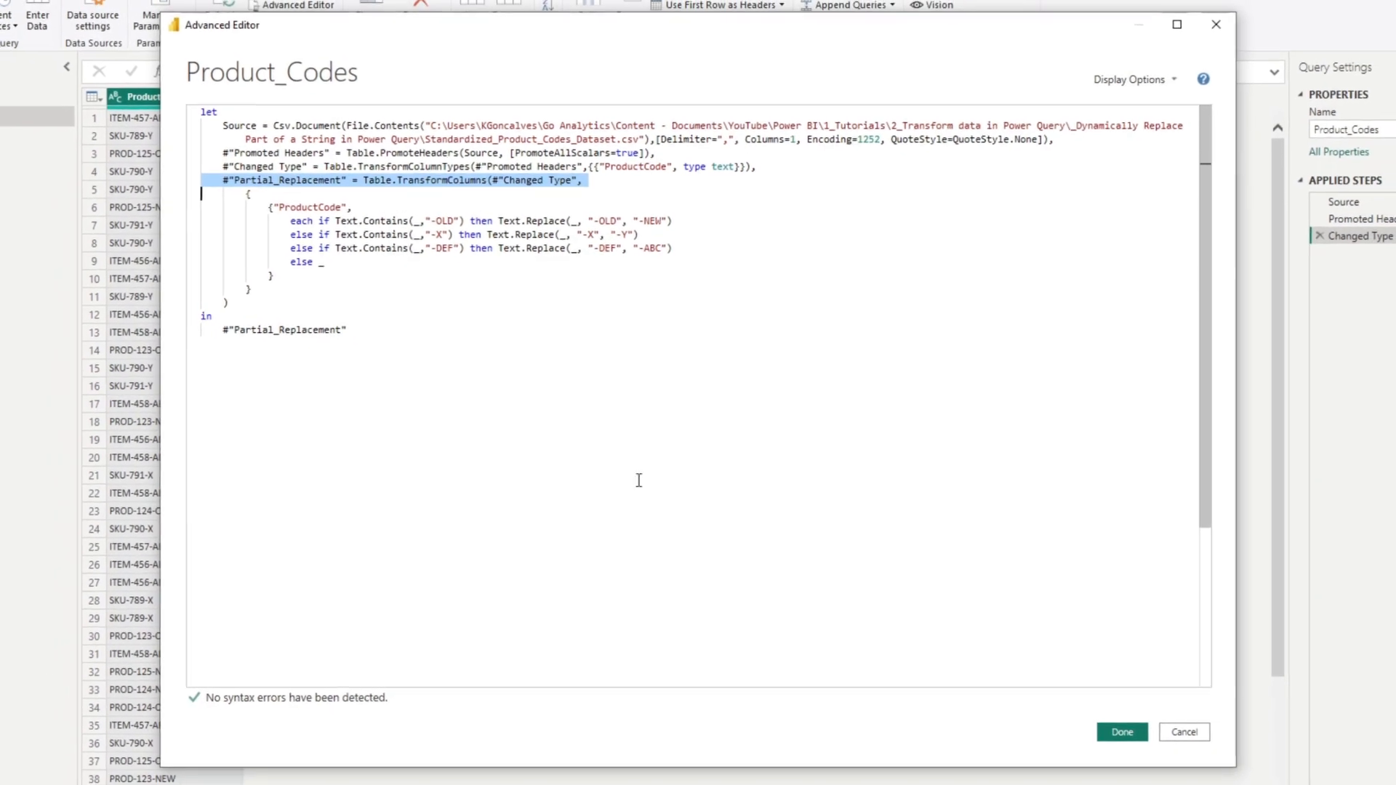
# Apply the code with Done and scroll ProductCode to check the -NEW, -Y and -ABC results
pyautogui.click(1183, 733)
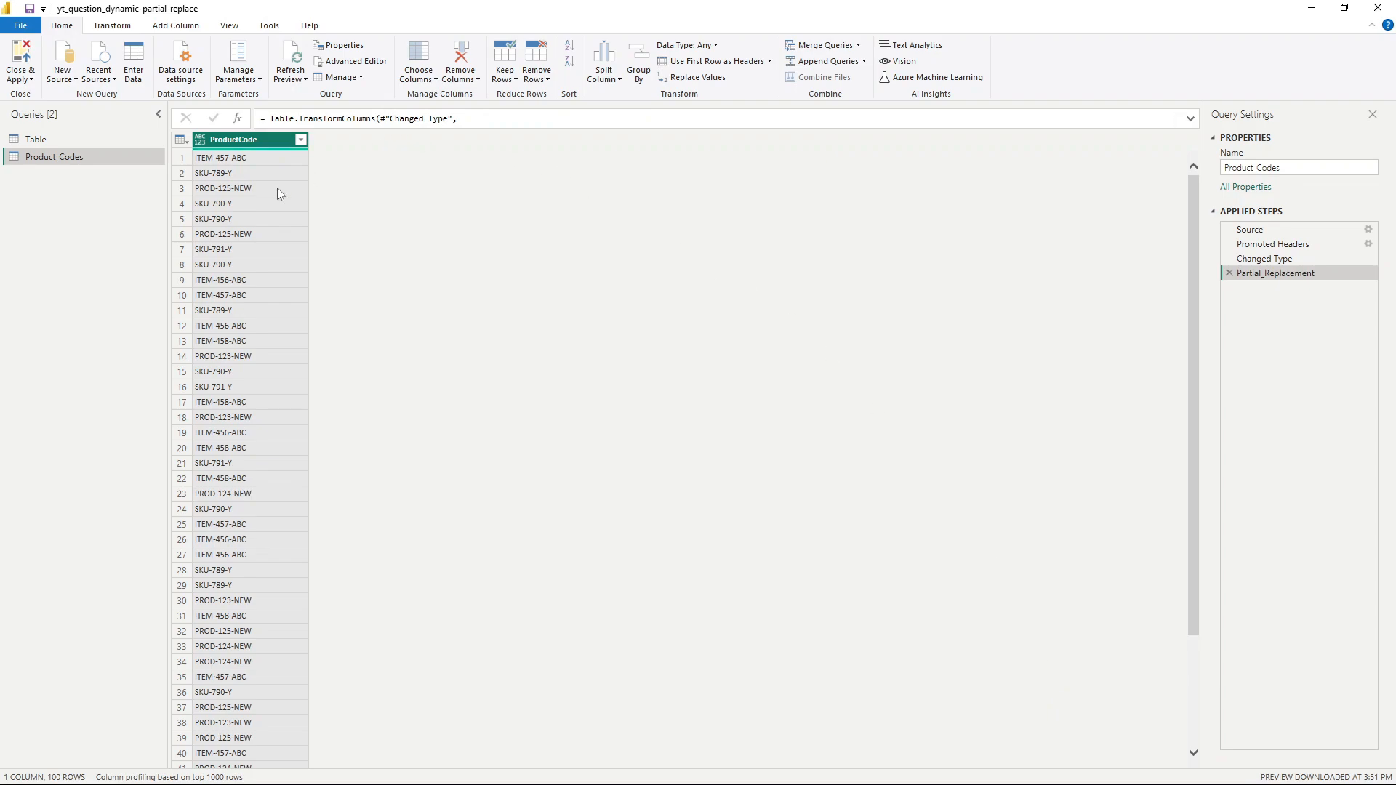
pyautogui.moveTo(267, 206)
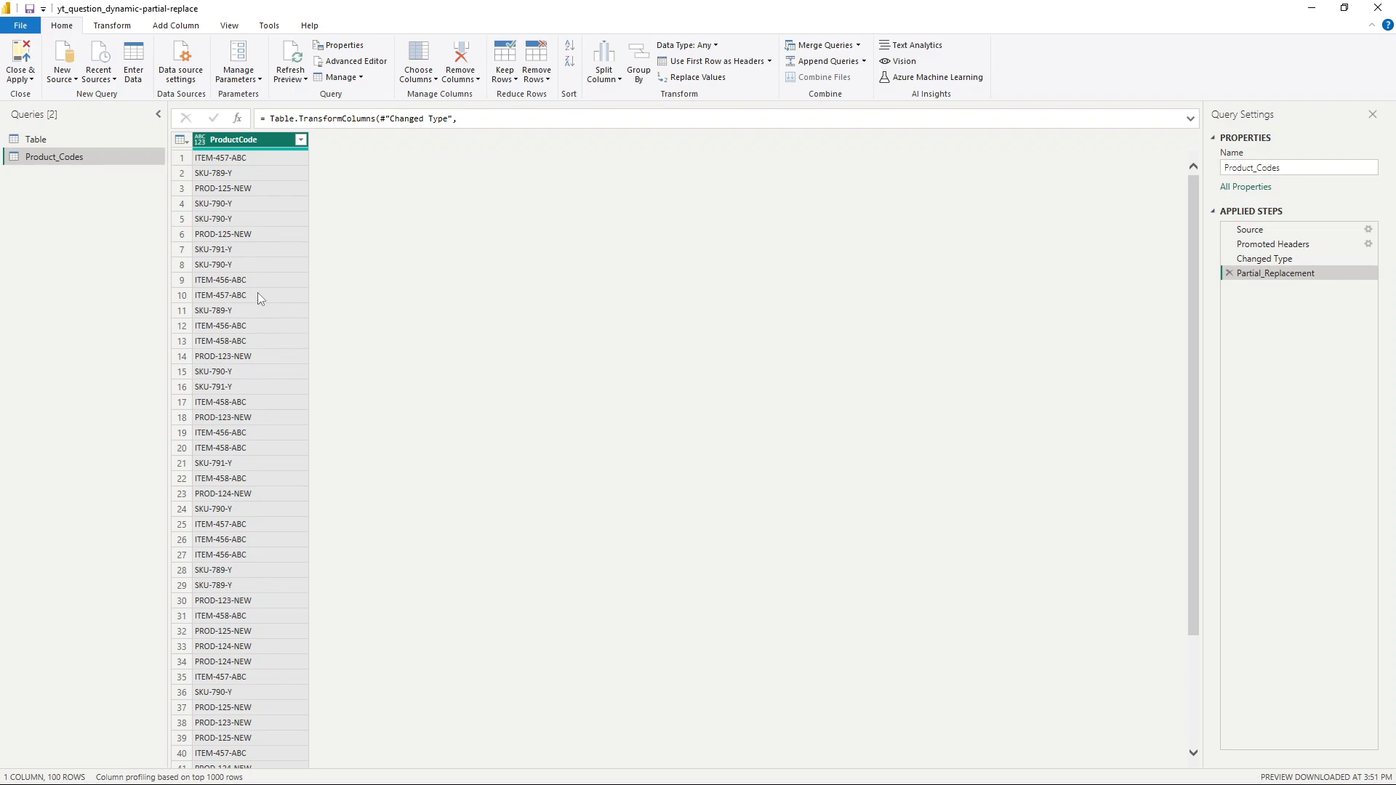
pyautogui.scroll(-3)
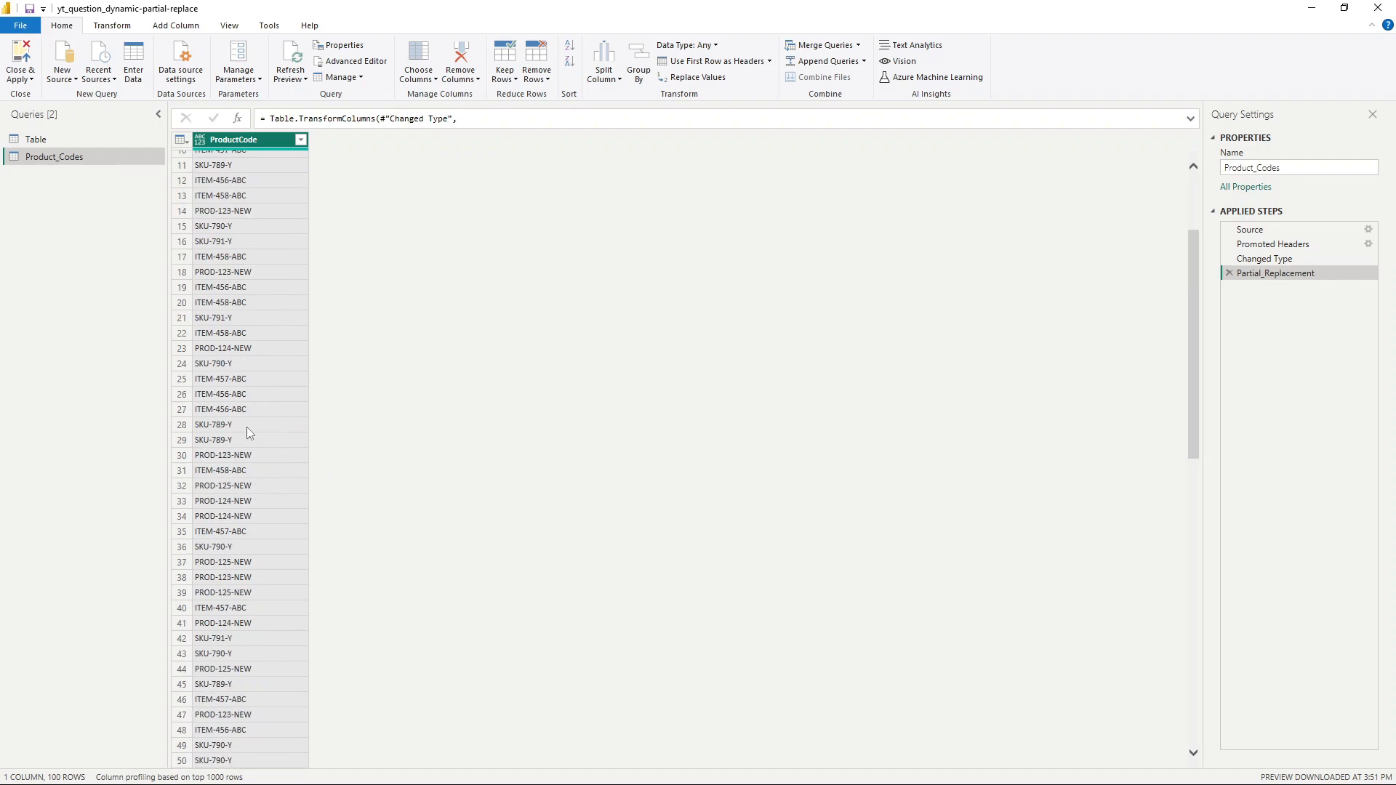
pyautogui.scroll(-3)
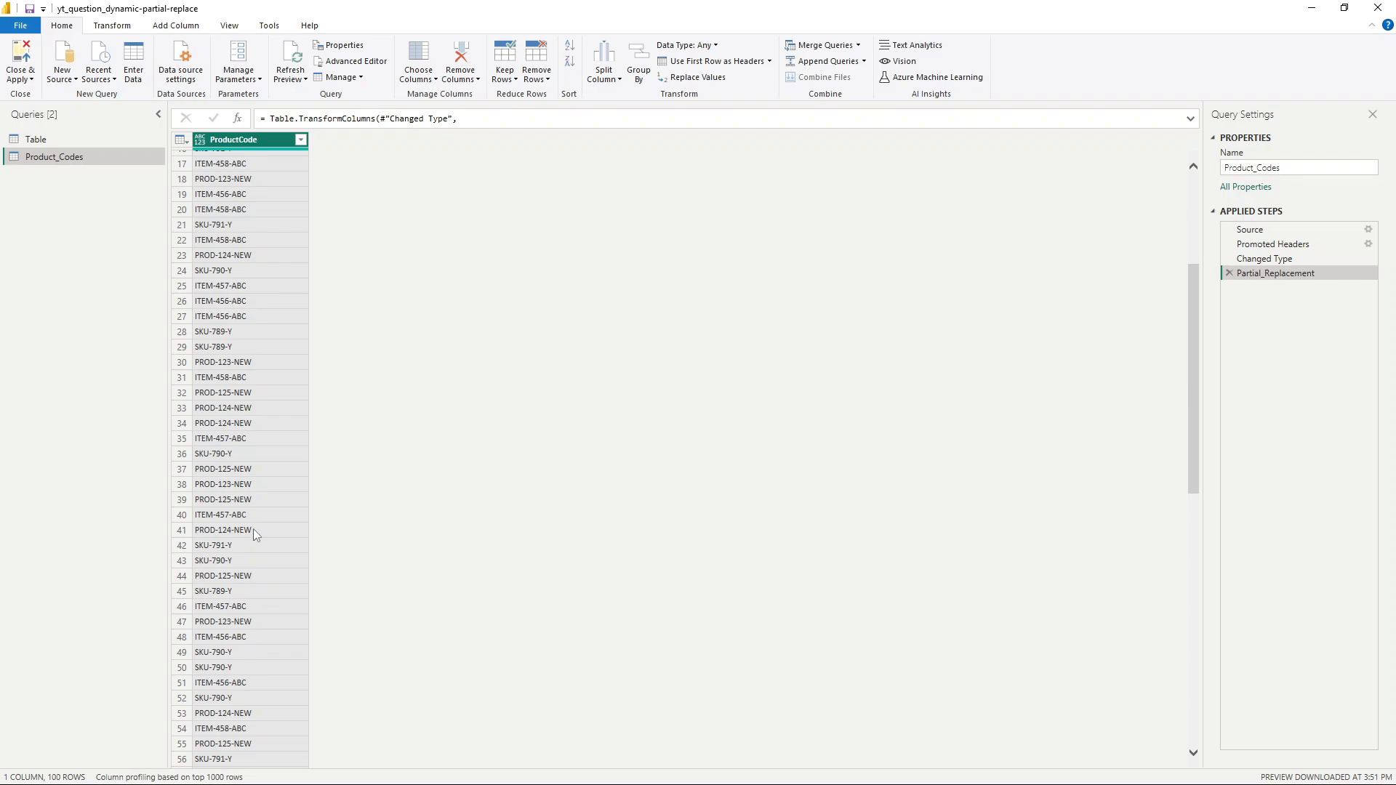
pyautogui.scroll(-3)
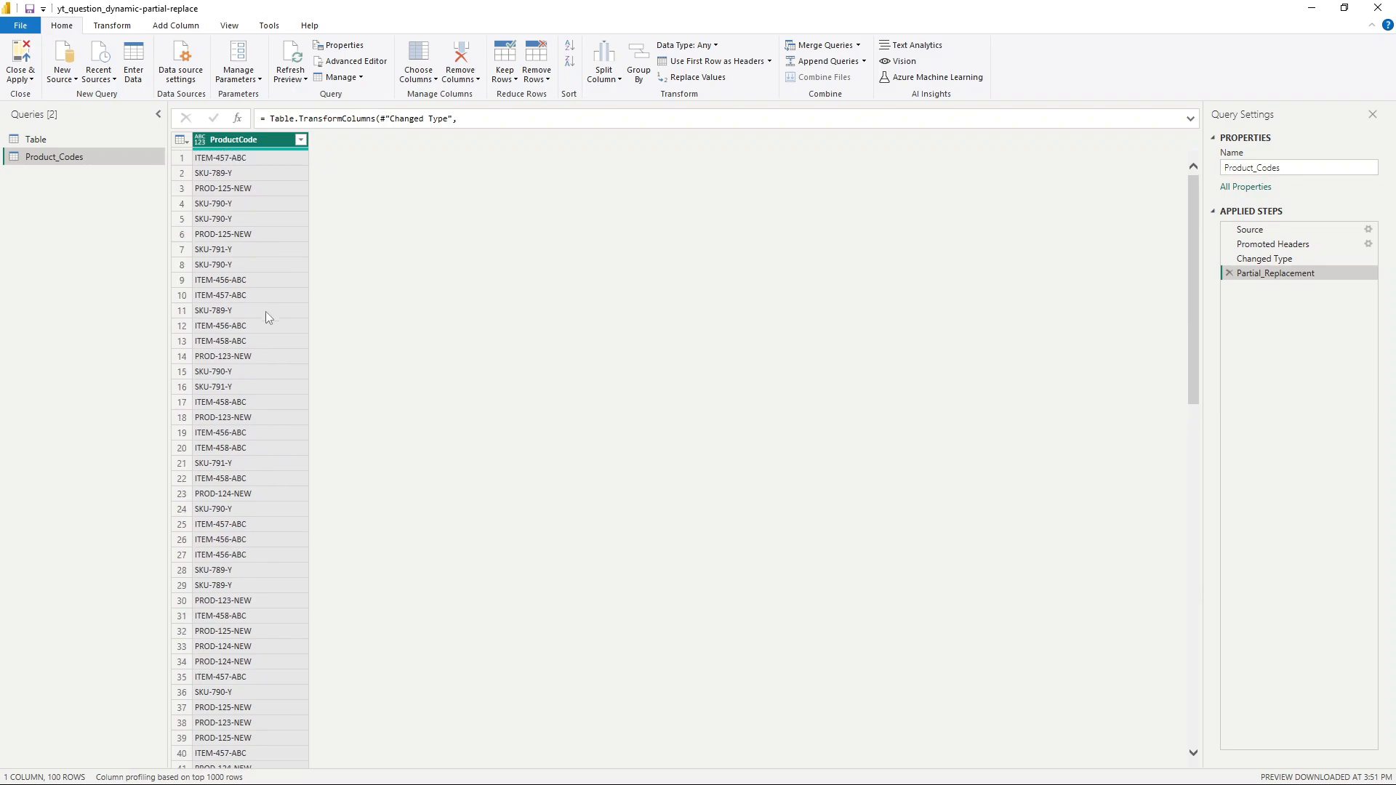
pyautogui.moveTo(346, 173)
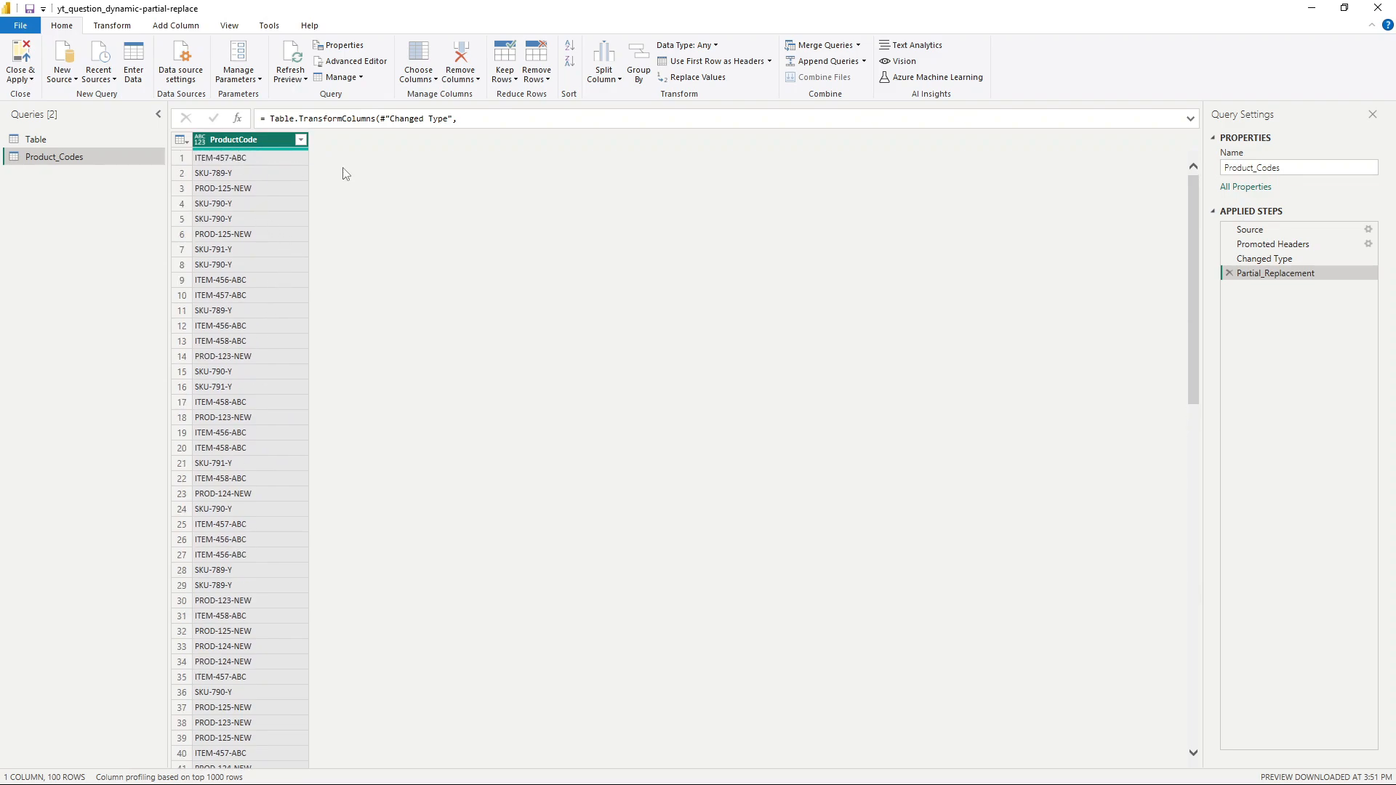